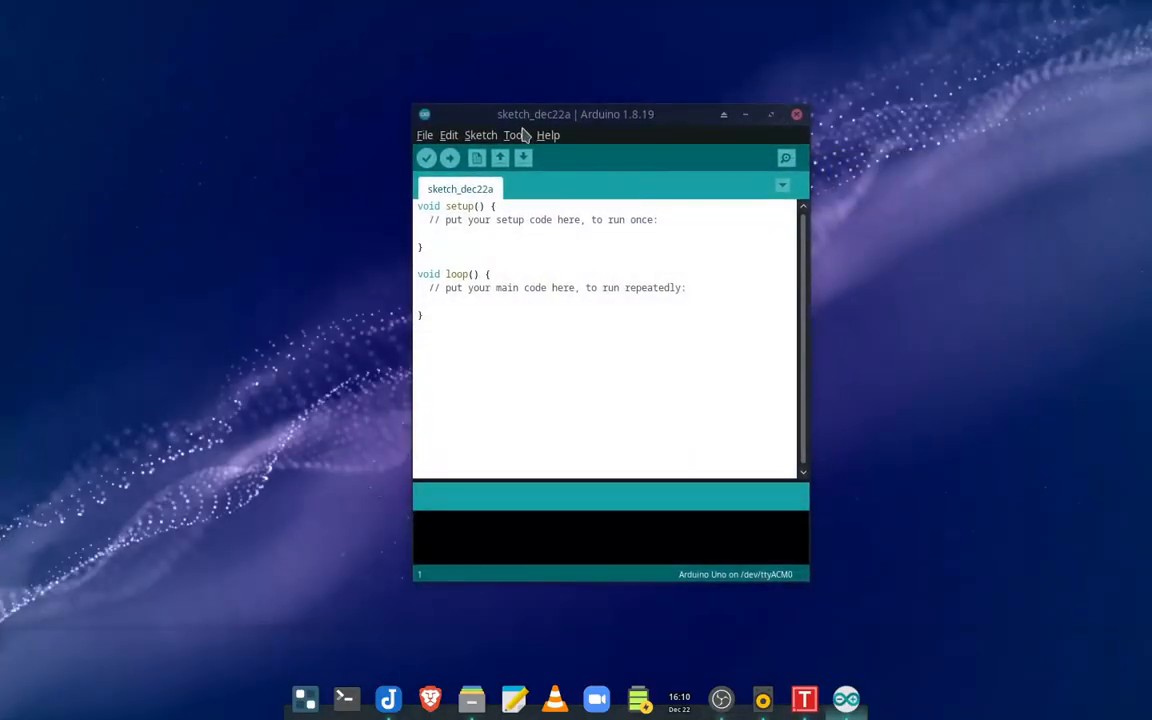
{"action": "mouse_move", "coordinate": [625, 135]}
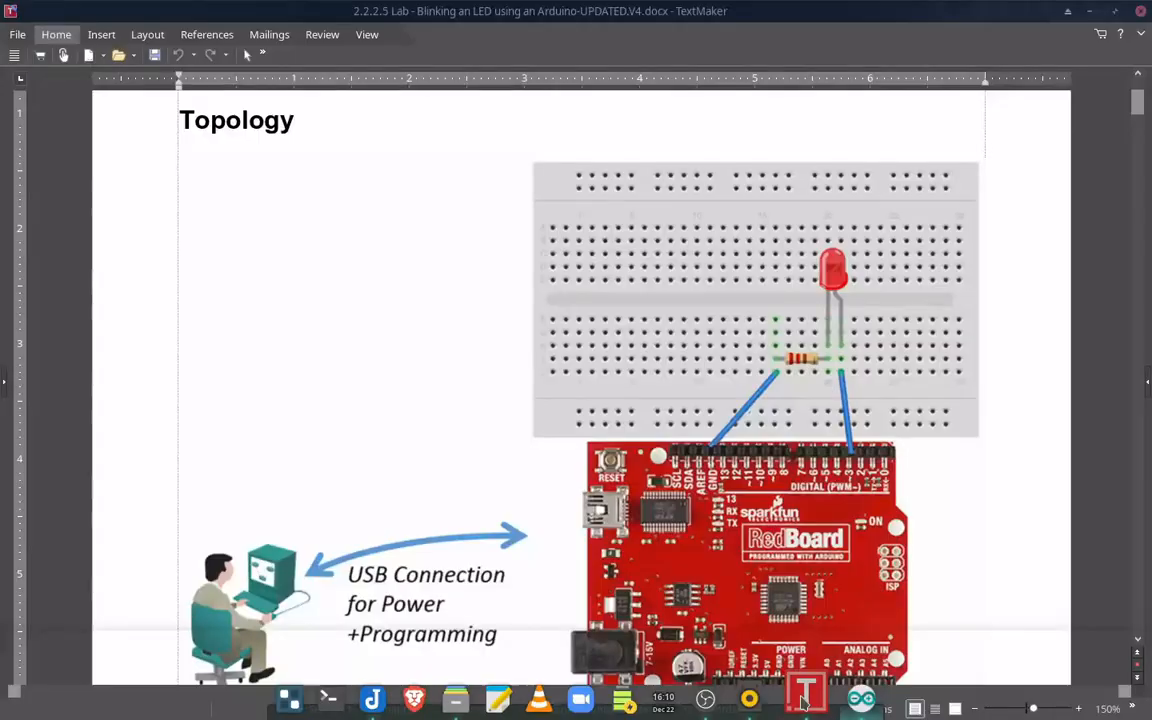
Step: Scroll the lab handout from the Topology page down to Step 2: Configuring the Arduino IDE
{"action": "scroll", "scroll_direction": "up", "scroll_amount": 3}
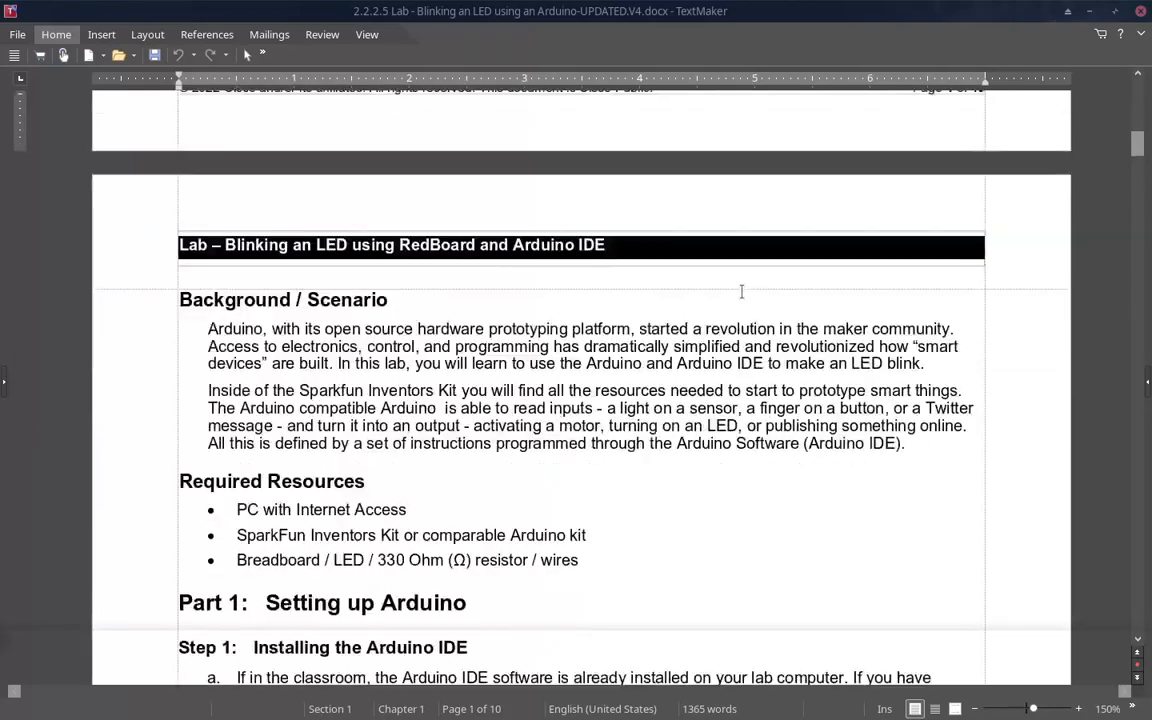
{"action": "scroll", "scroll_direction": "down", "scroll_amount": 3}
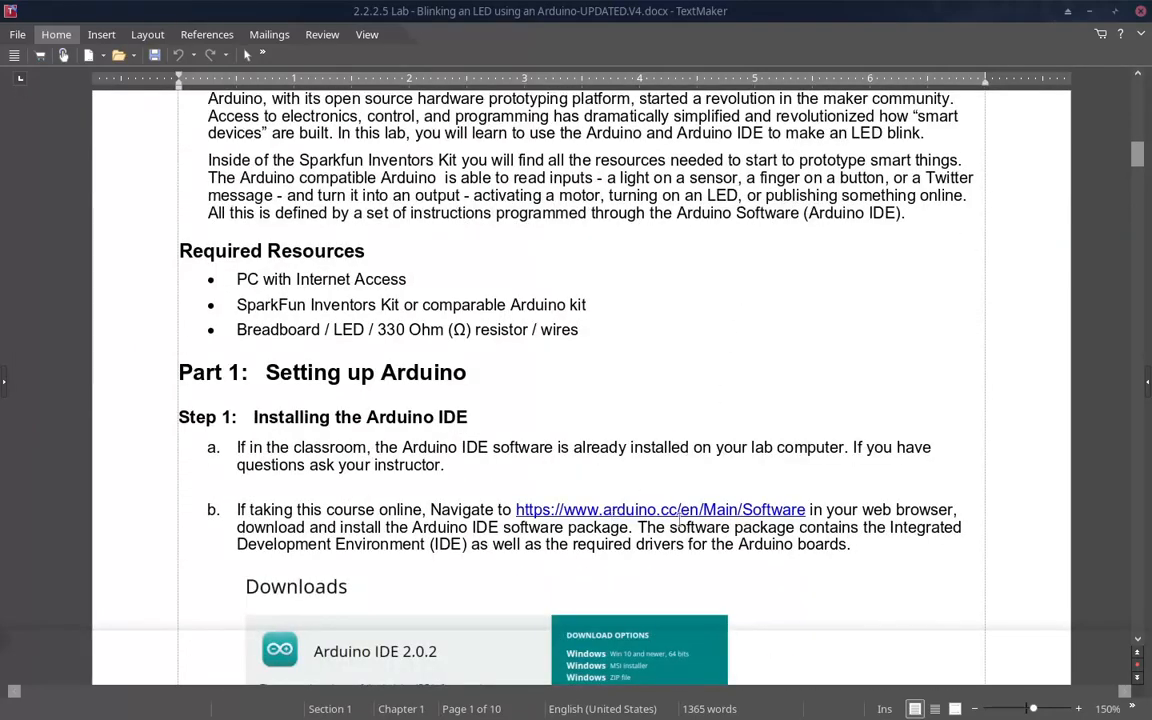
{"action": "scroll", "scroll_direction": "down", "scroll_amount": 3}
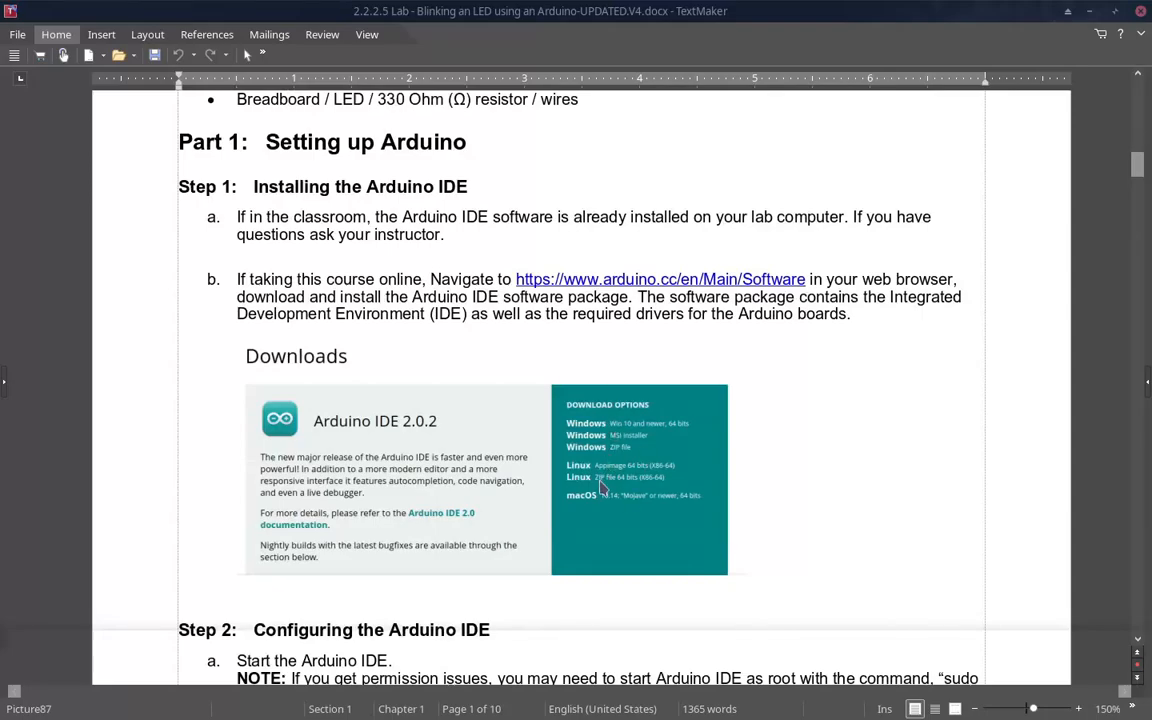
{"action": "mouse_move", "coordinate": [604, 505]}
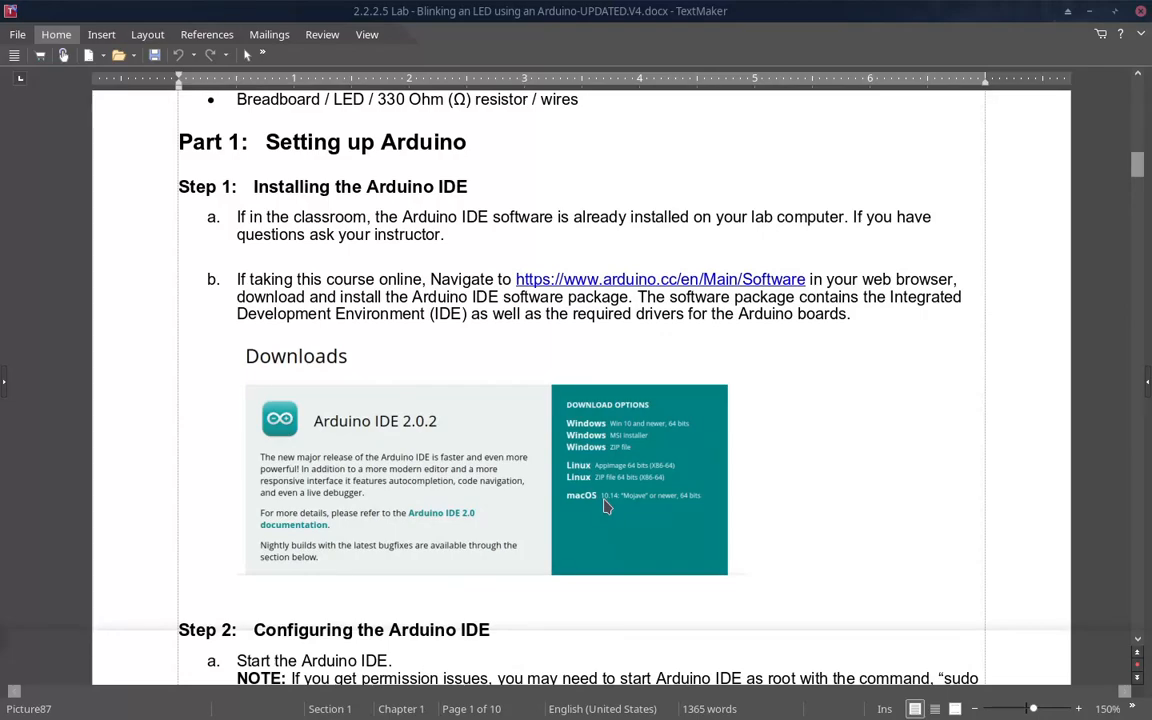
{"action": "scroll", "scroll_direction": "down", "scroll_amount": 3}
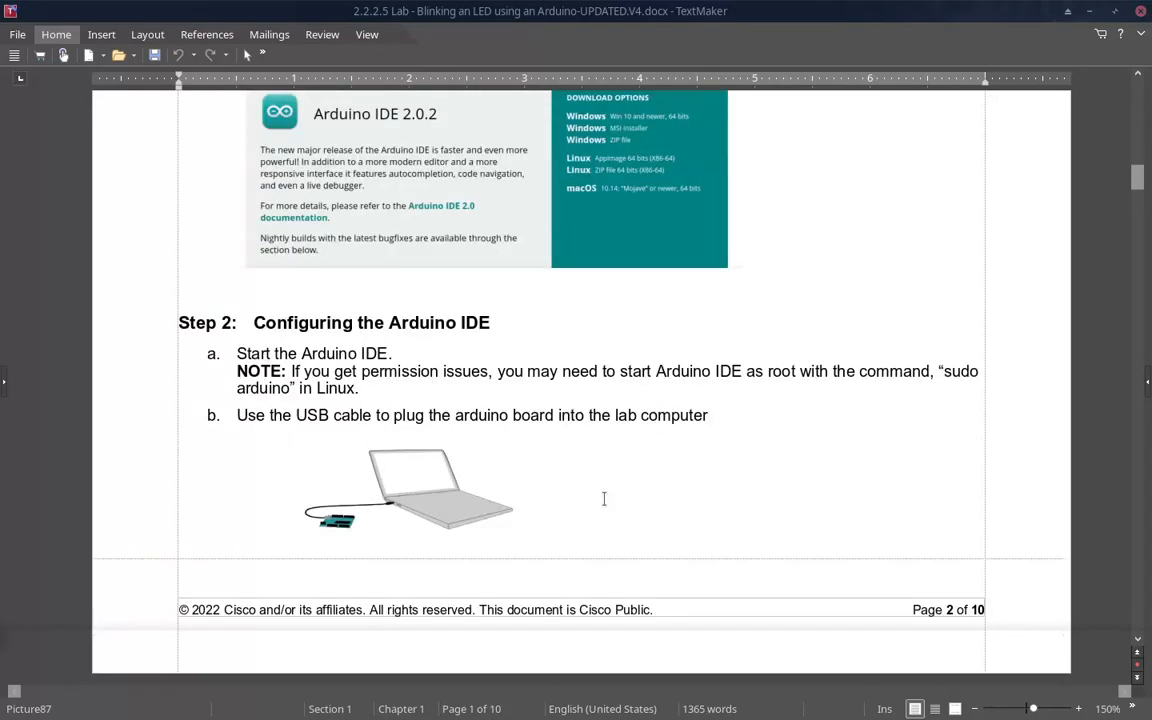
{"action": "scroll", "scroll_direction": "down", "scroll_amount": 3}
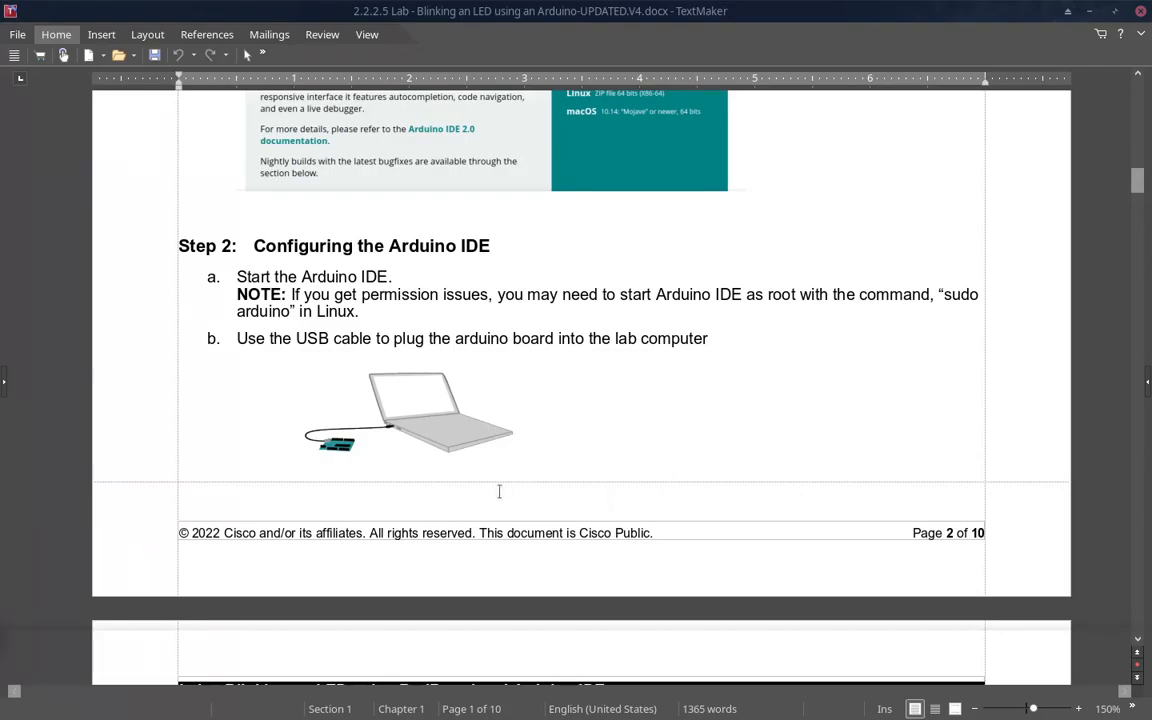
{"action": "mouse_move", "coordinate": [357, 460]}
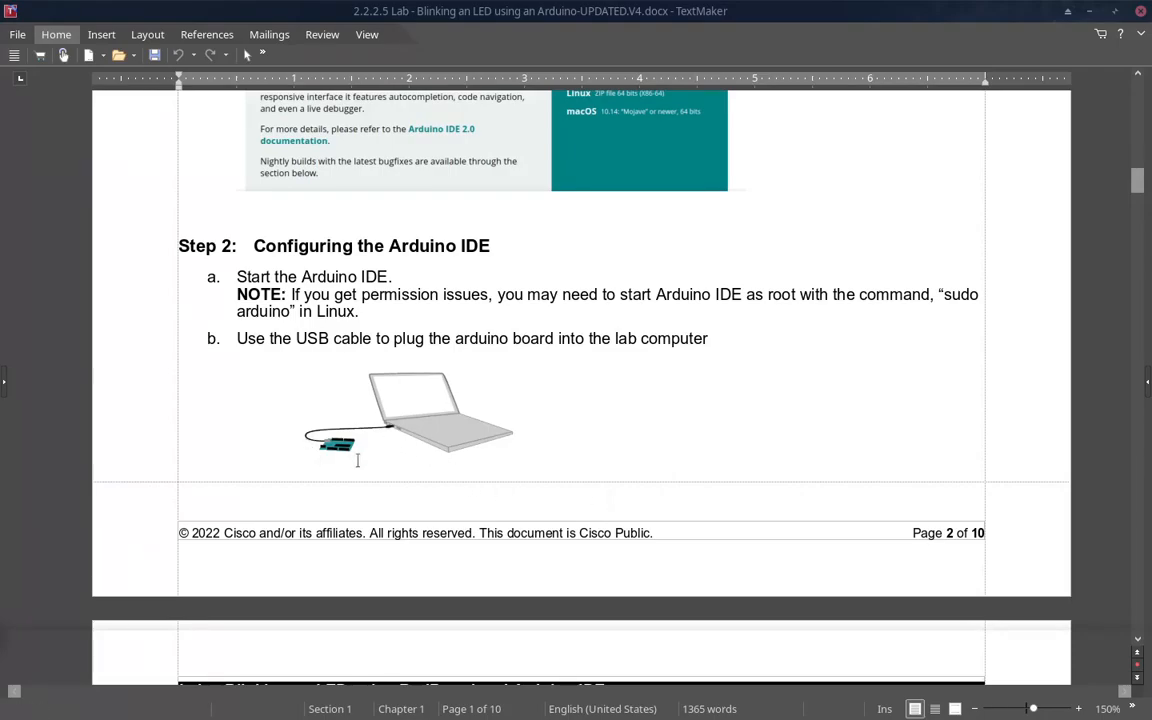
{"action": "left_click", "coordinate": [410, 410]}
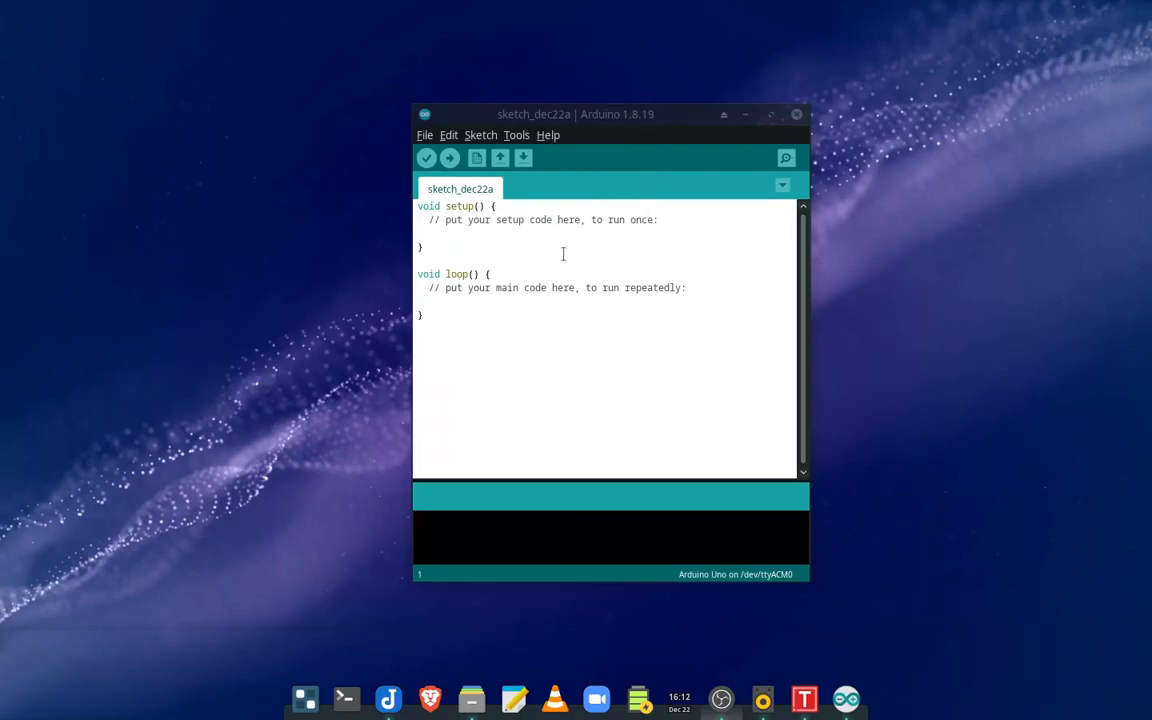
{"action": "mouse_move", "coordinate": [650, 135]}
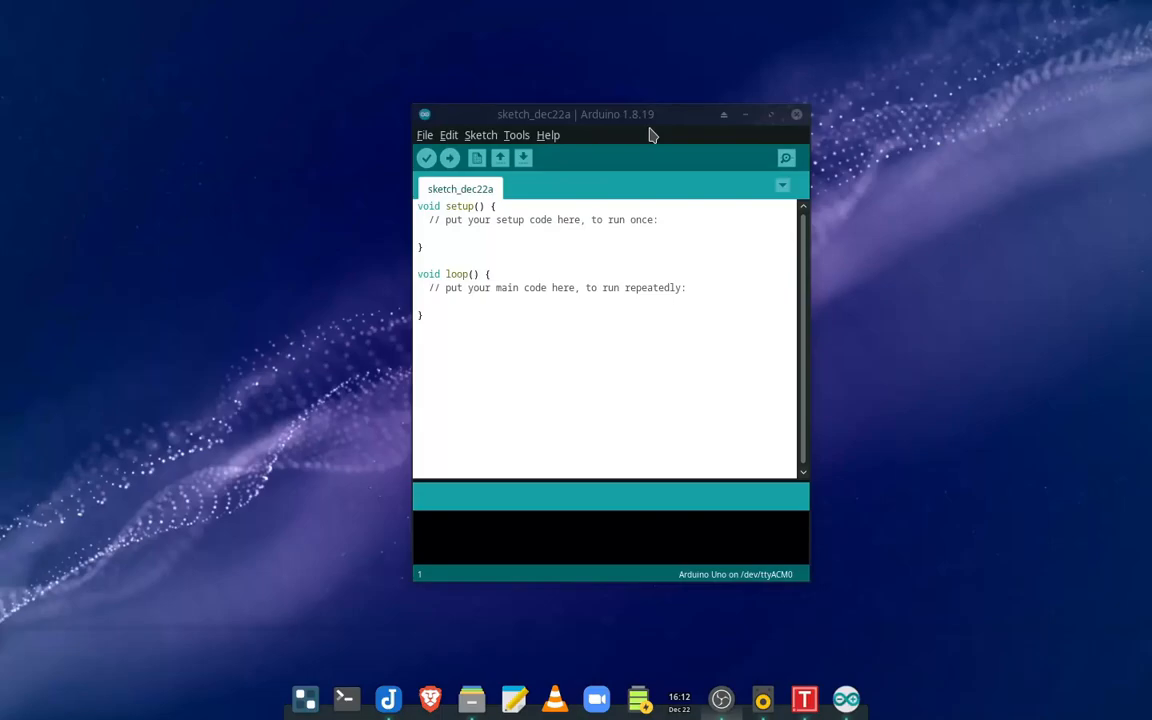
{"action": "mouse_move", "coordinate": [522, 158]}
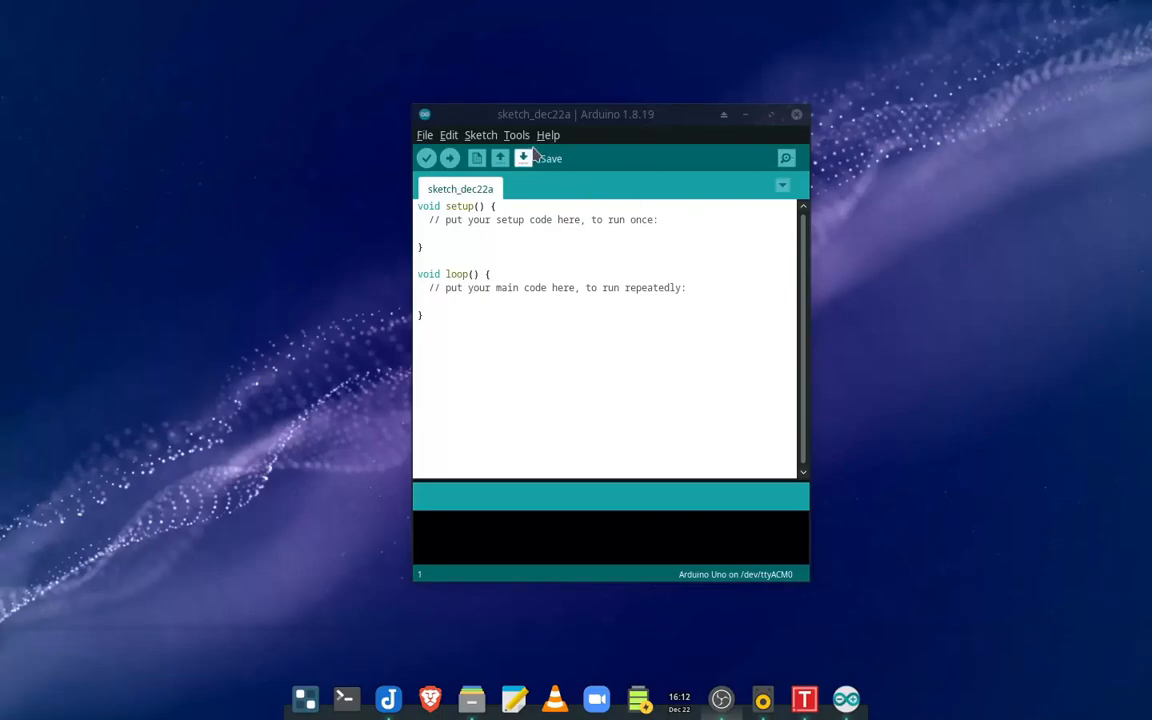
{"action": "left_click", "coordinate": [516, 135]}
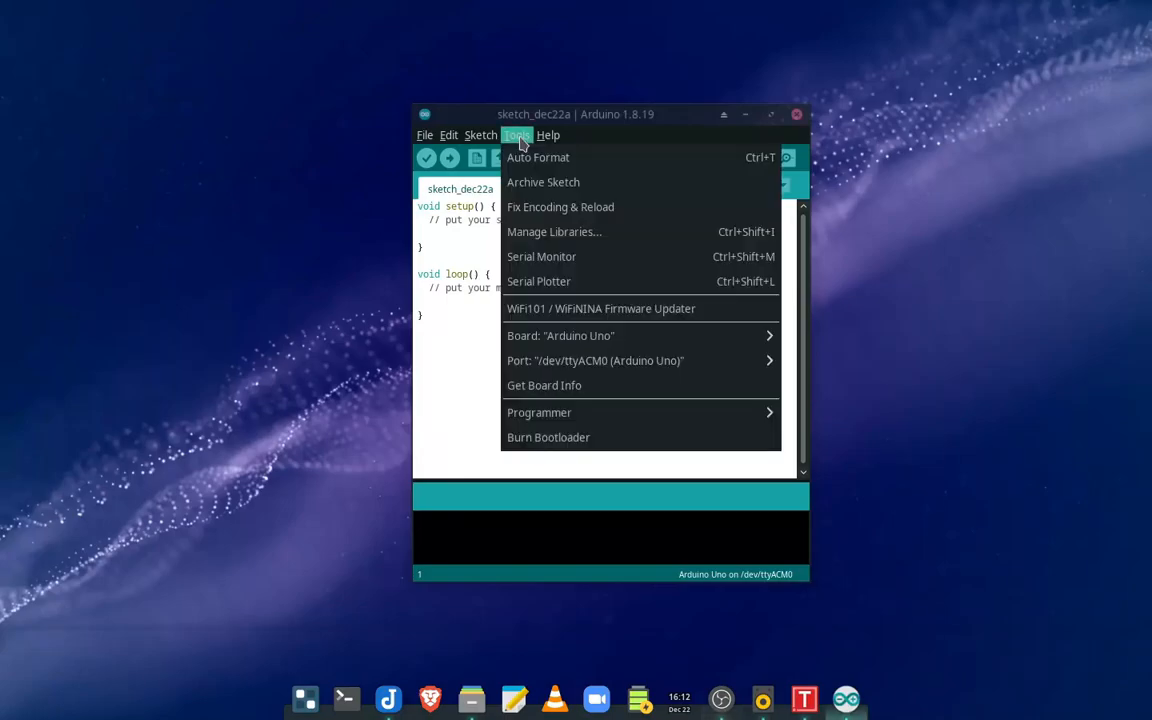
{"action": "mouse_move", "coordinate": [544, 385]}
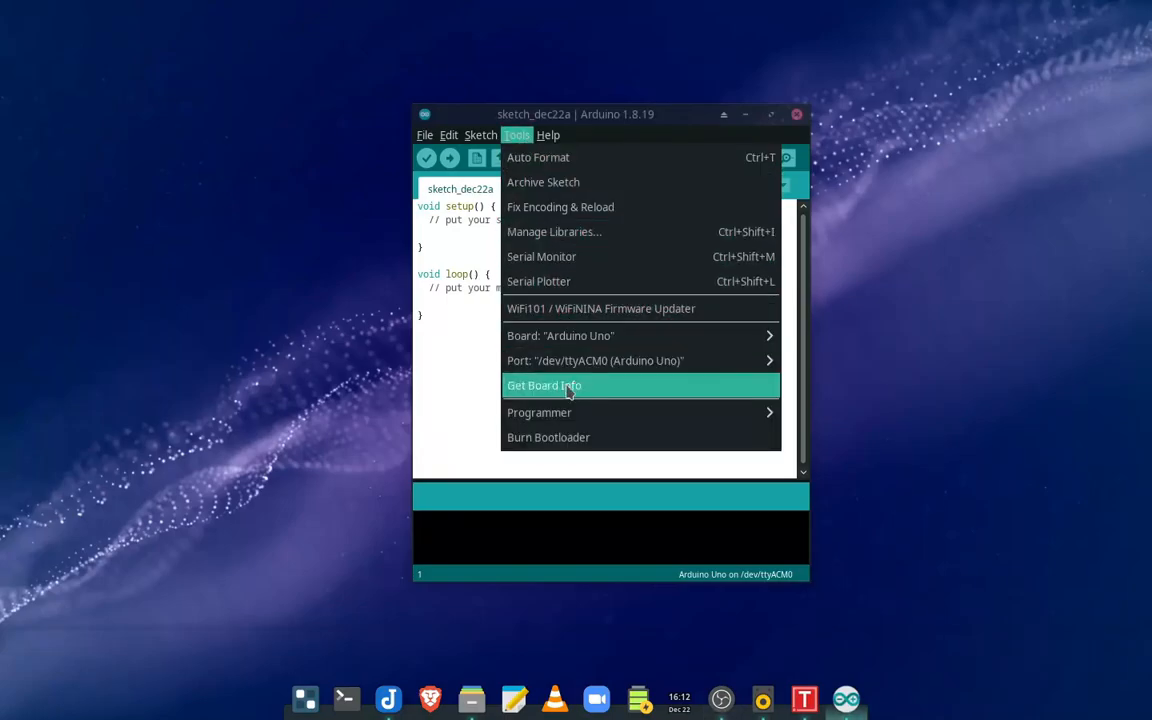
{"action": "mouse_move", "coordinate": [598, 381]}
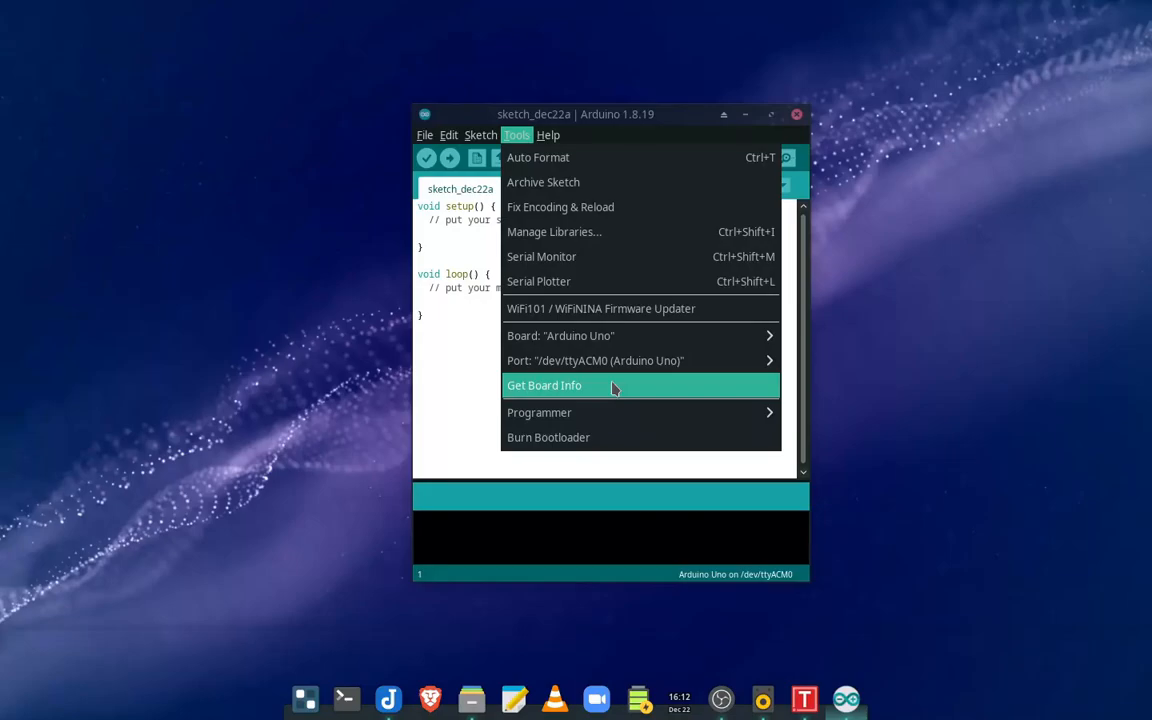
{"action": "mouse_move", "coordinate": [547, 330]}
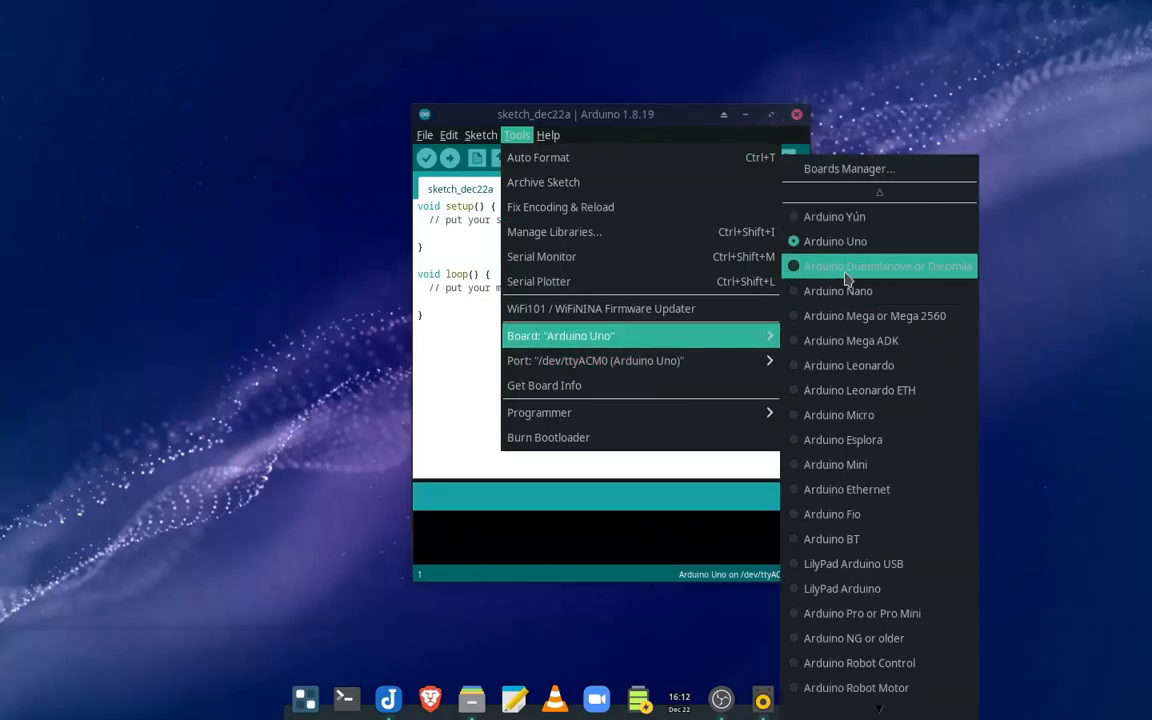
{"action": "mouse_move", "coordinate": [849, 270]}
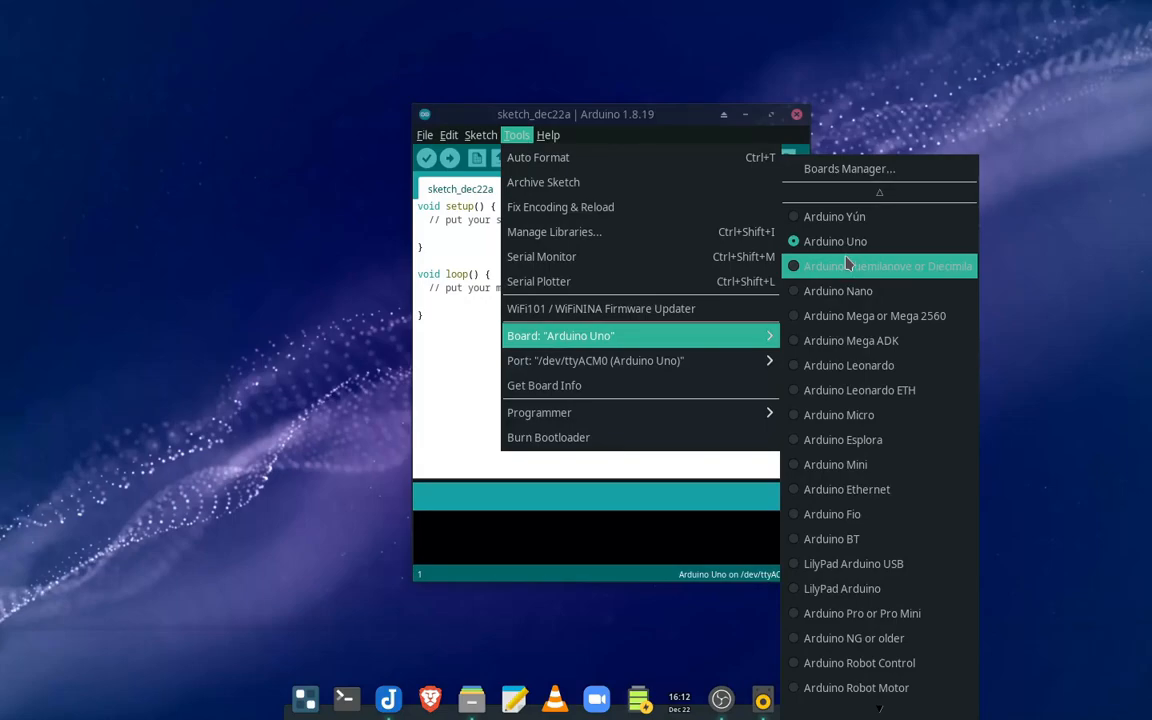
{"action": "mouse_move", "coordinate": [864, 263]}
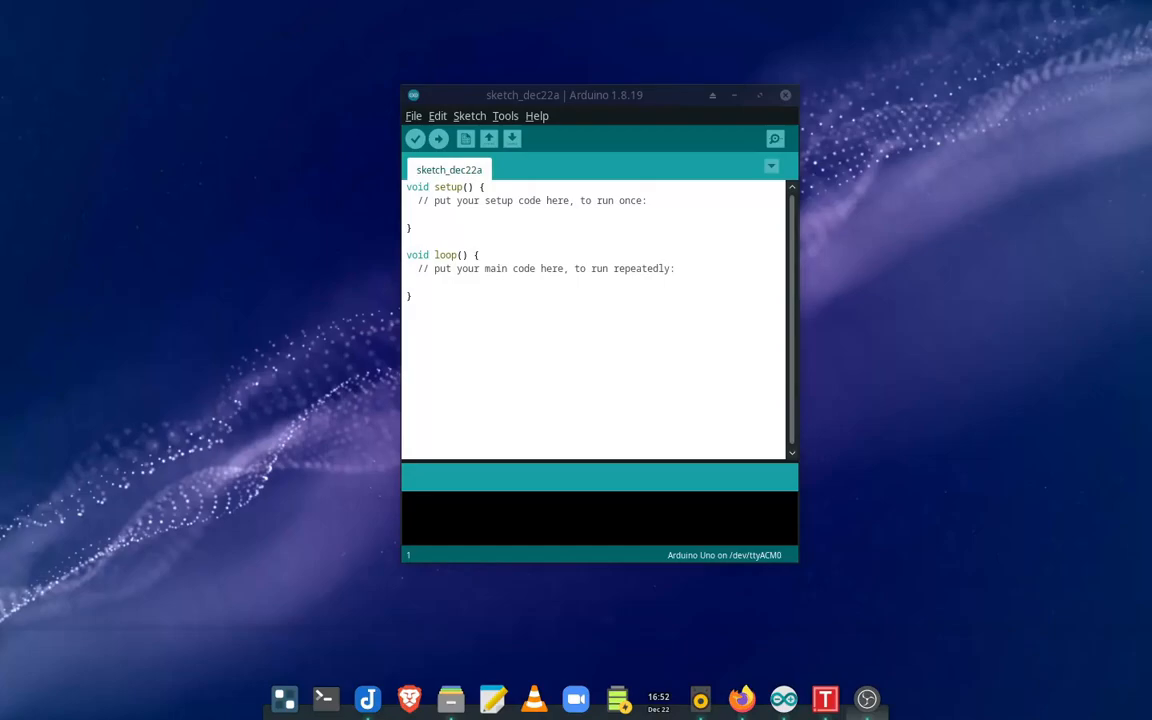
{"action": "mouse_move", "coordinate": [736, 568]}
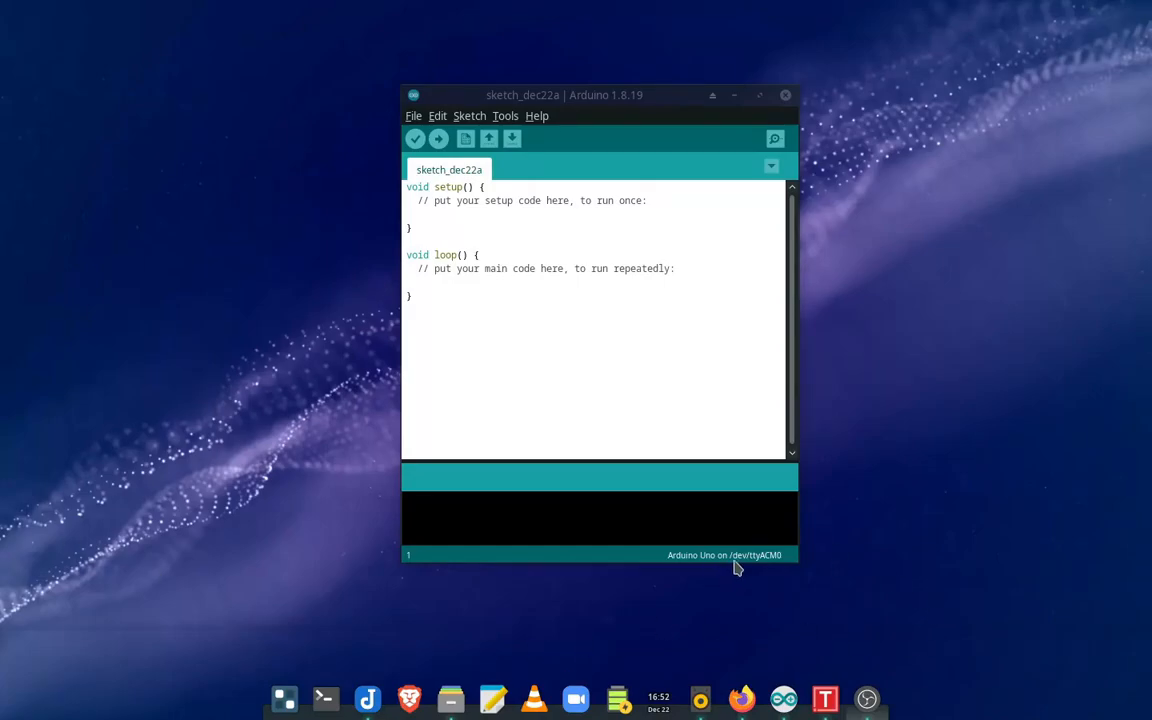
{"action": "mouse_move", "coordinate": [687, 572]}
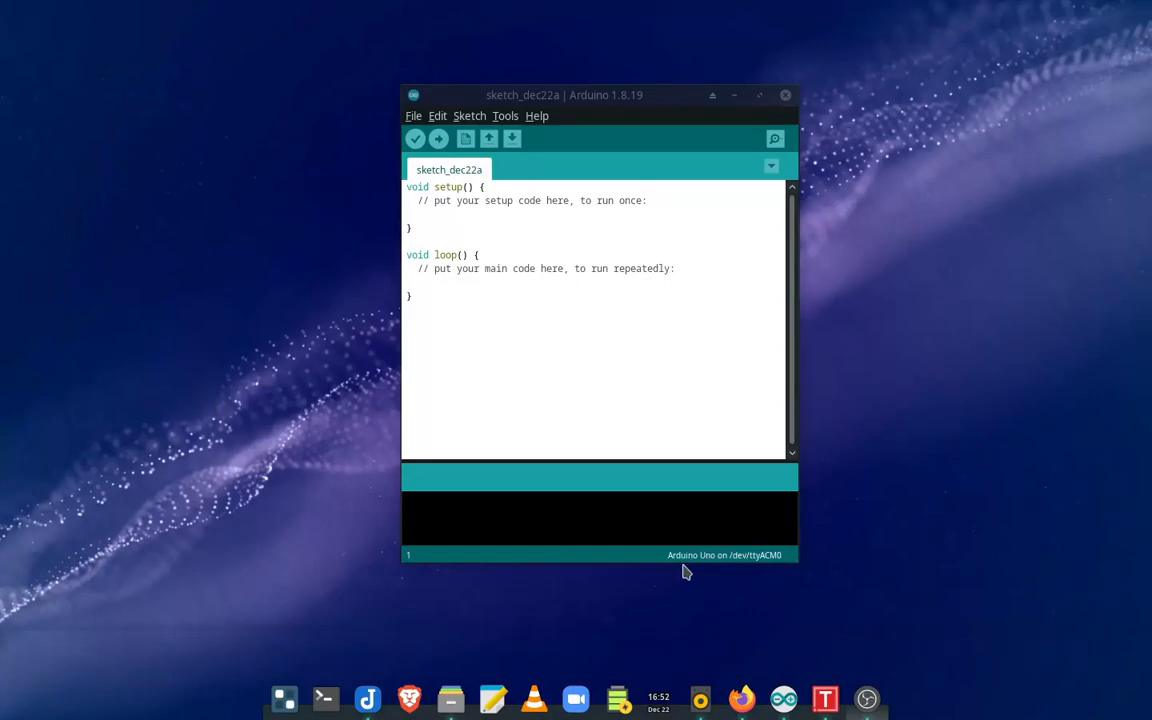
{"action": "mouse_move", "coordinate": [737, 573]}
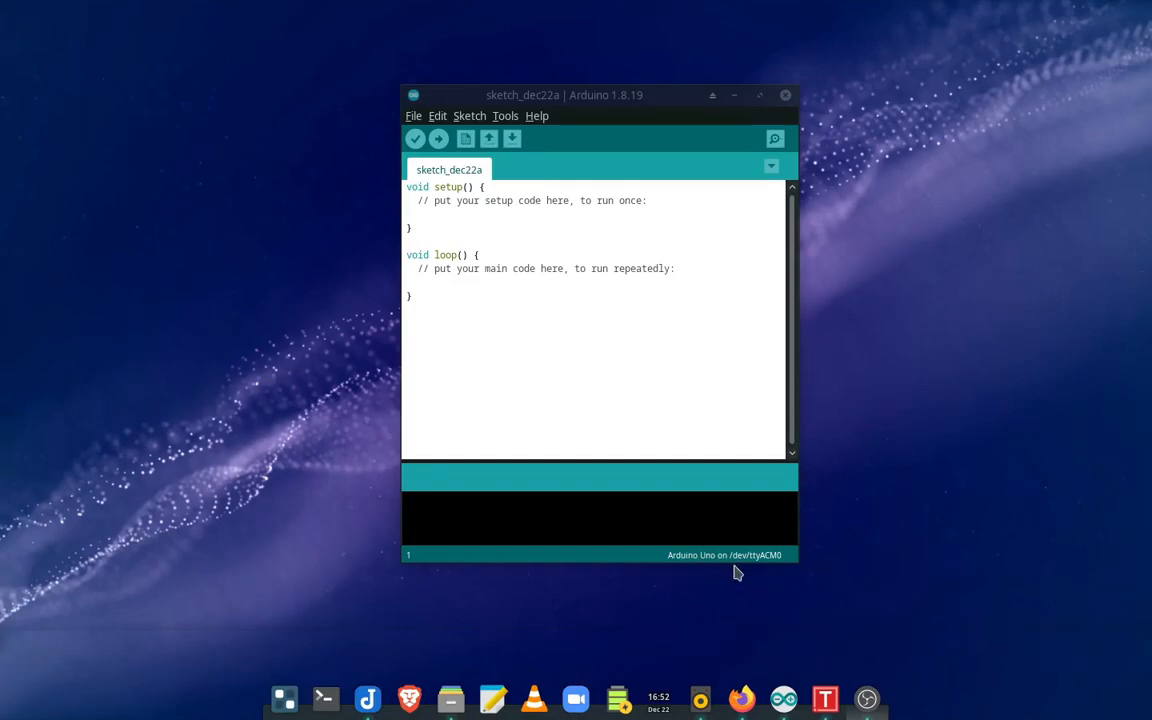
{"action": "mouse_move", "coordinate": [764, 571]}
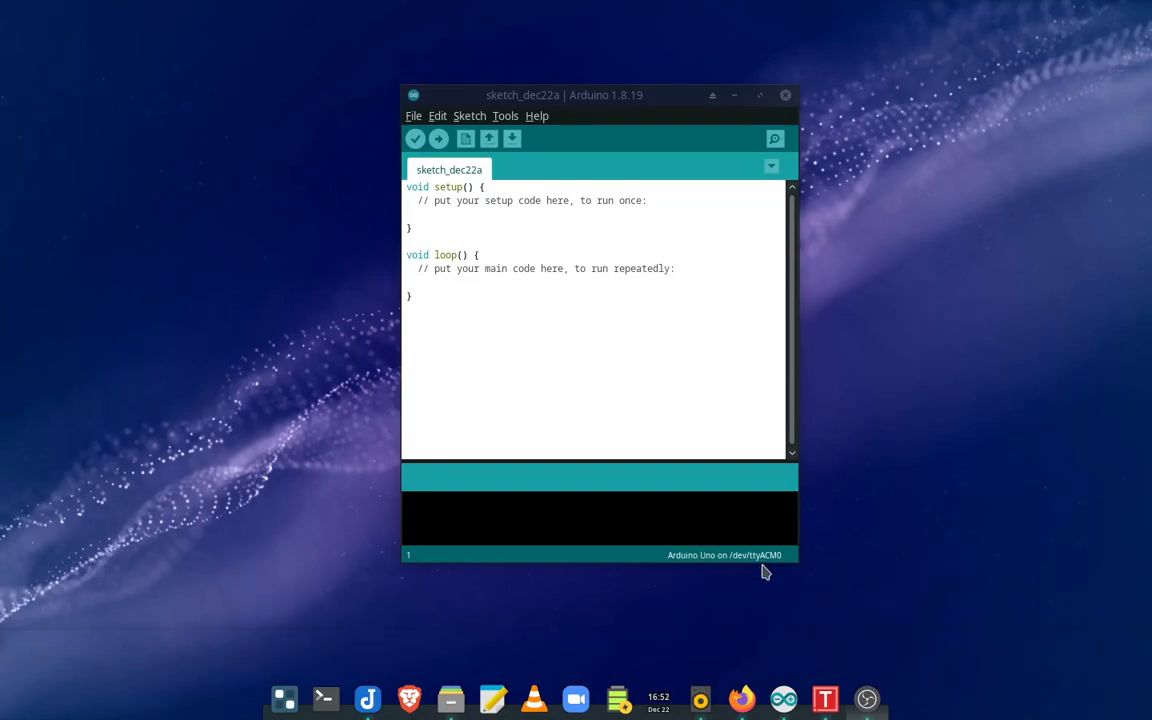
{"action": "mouse_move", "coordinate": [793, 575]}
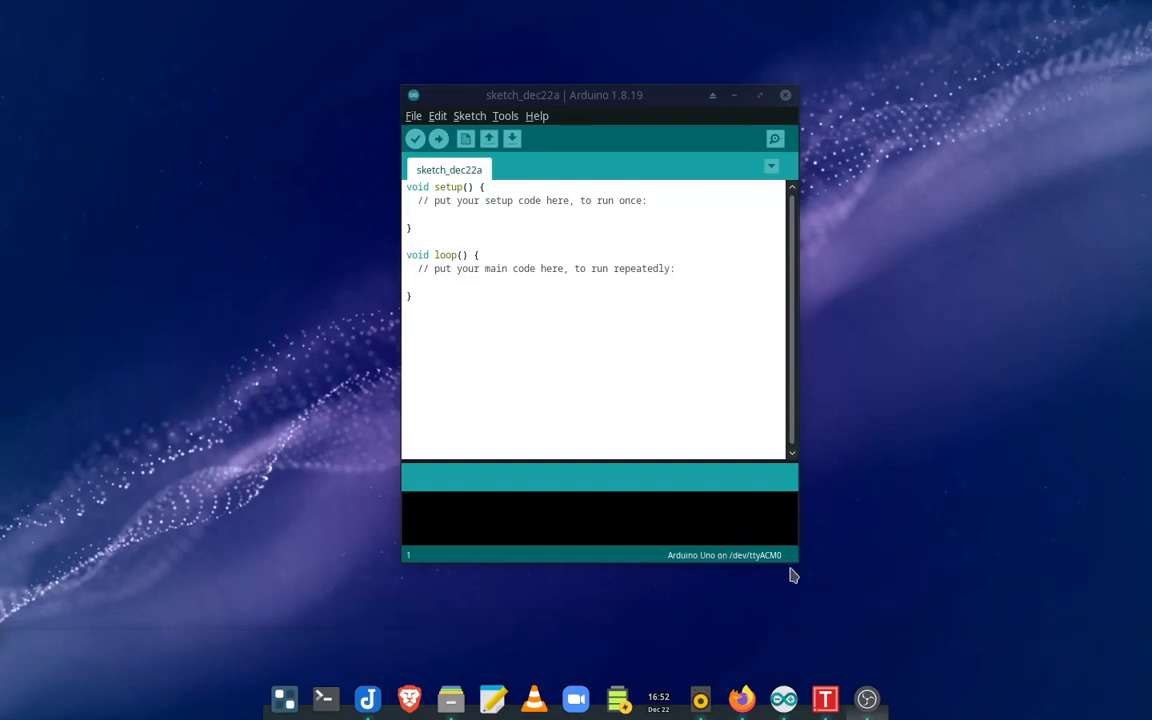
{"action": "mouse_move", "coordinate": [793, 555]}
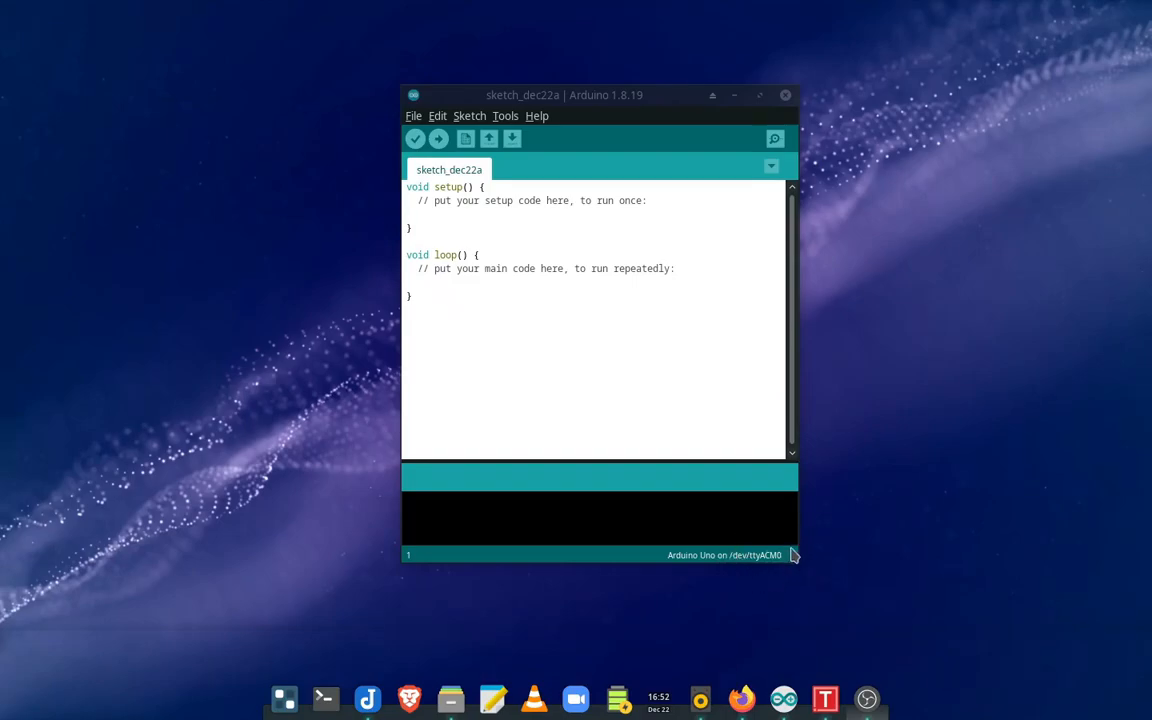
{"action": "mouse_move", "coordinate": [734, 557]}
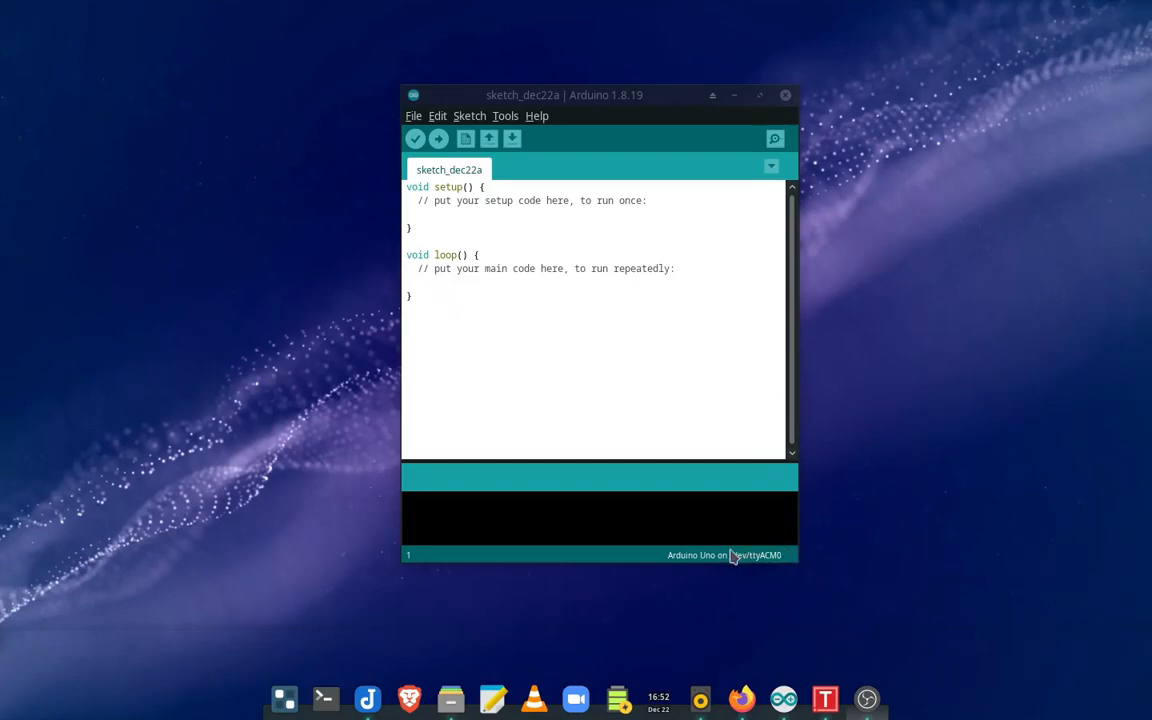
{"action": "mouse_move", "coordinate": [750, 570]}
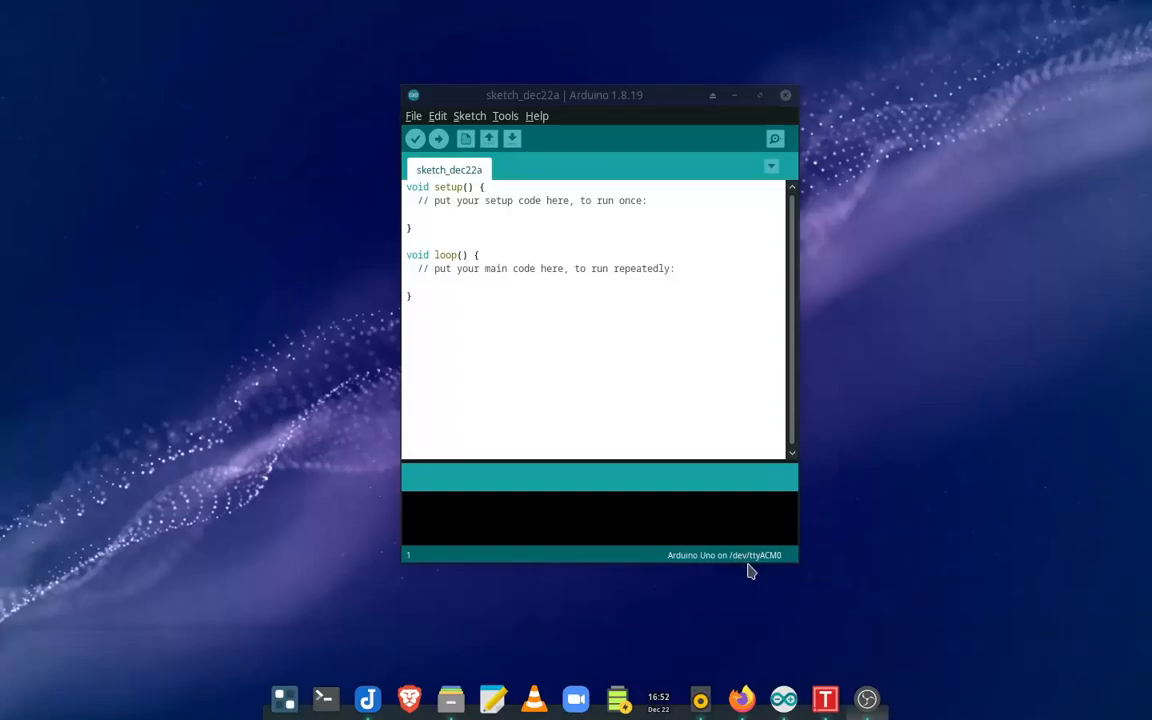
{"action": "mouse_move", "coordinate": [735, 567]}
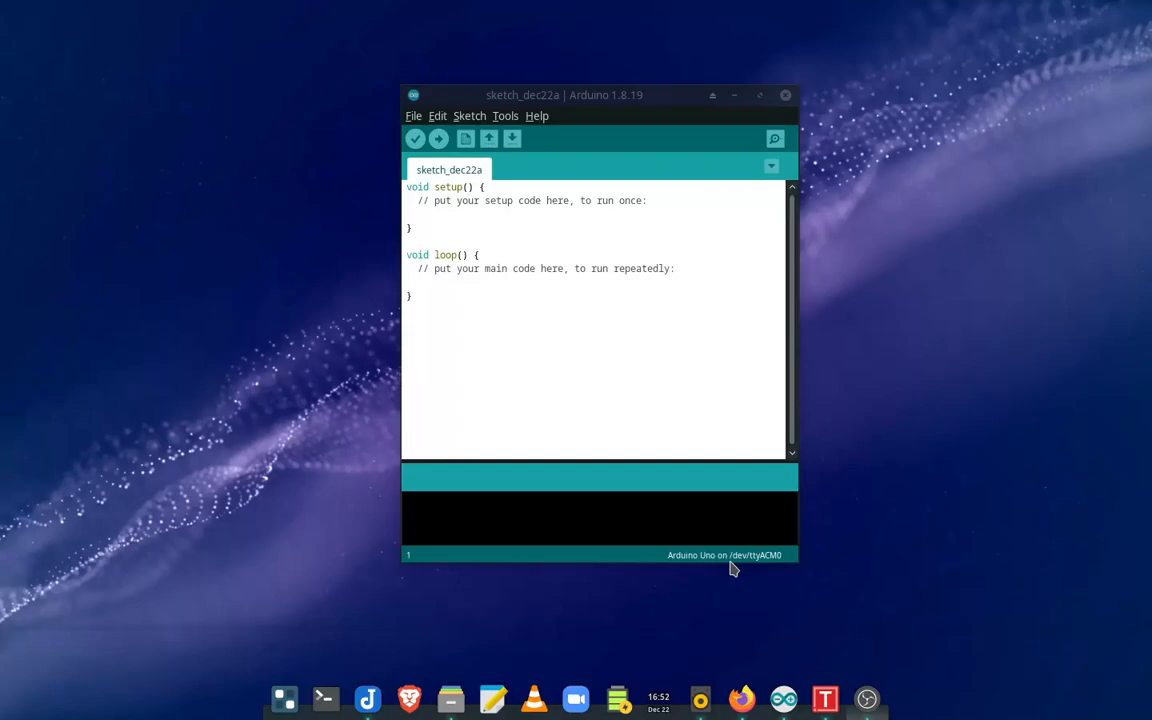
{"action": "mouse_move", "coordinate": [807, 563]}
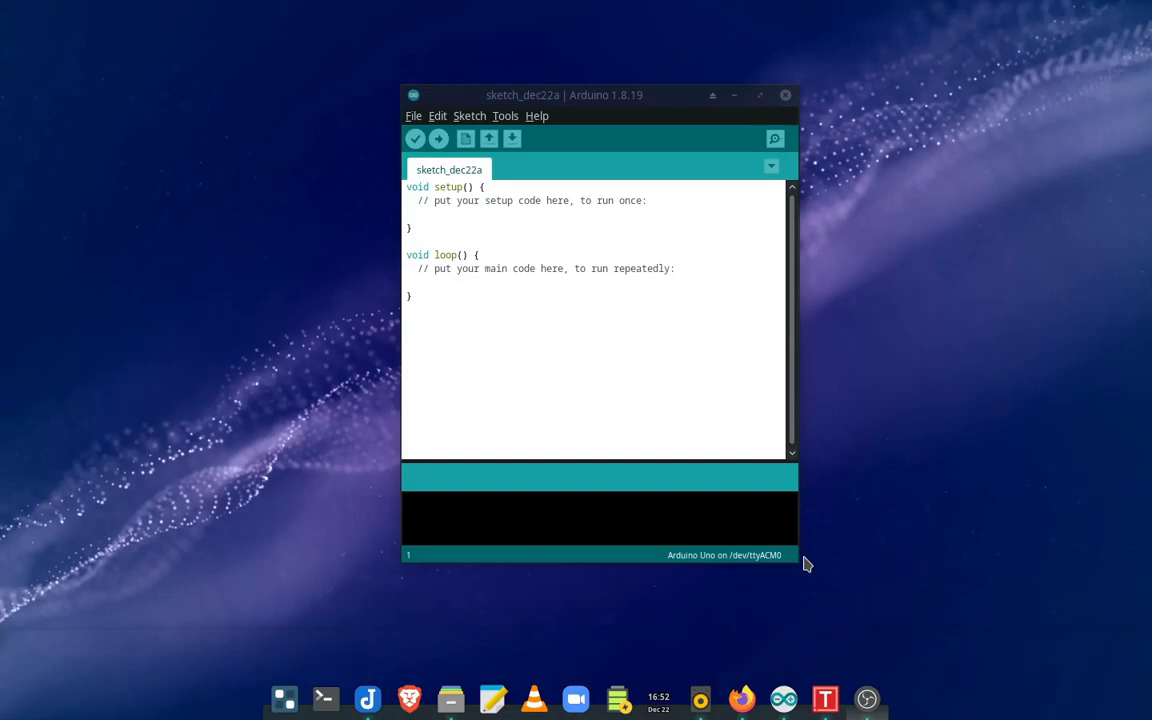
{"action": "mouse_move", "coordinate": [686, 181]}
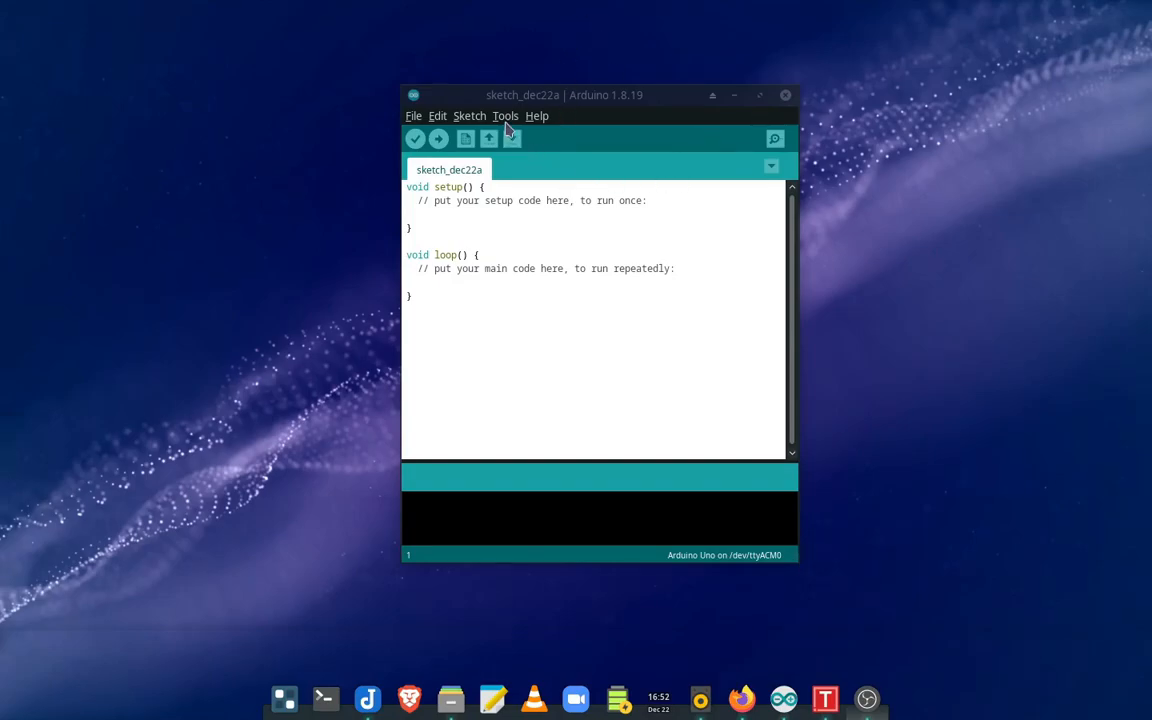
{"action": "left_click", "coordinate": [506, 115]}
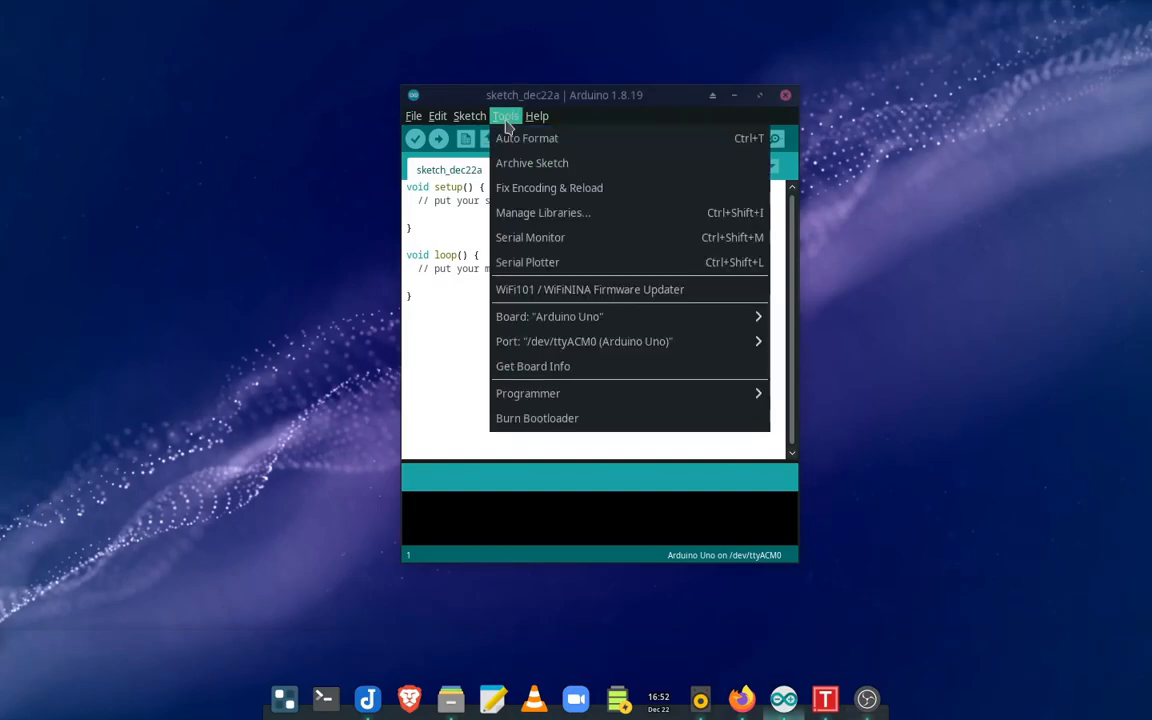
{"action": "left_click", "coordinate": [533, 365]}
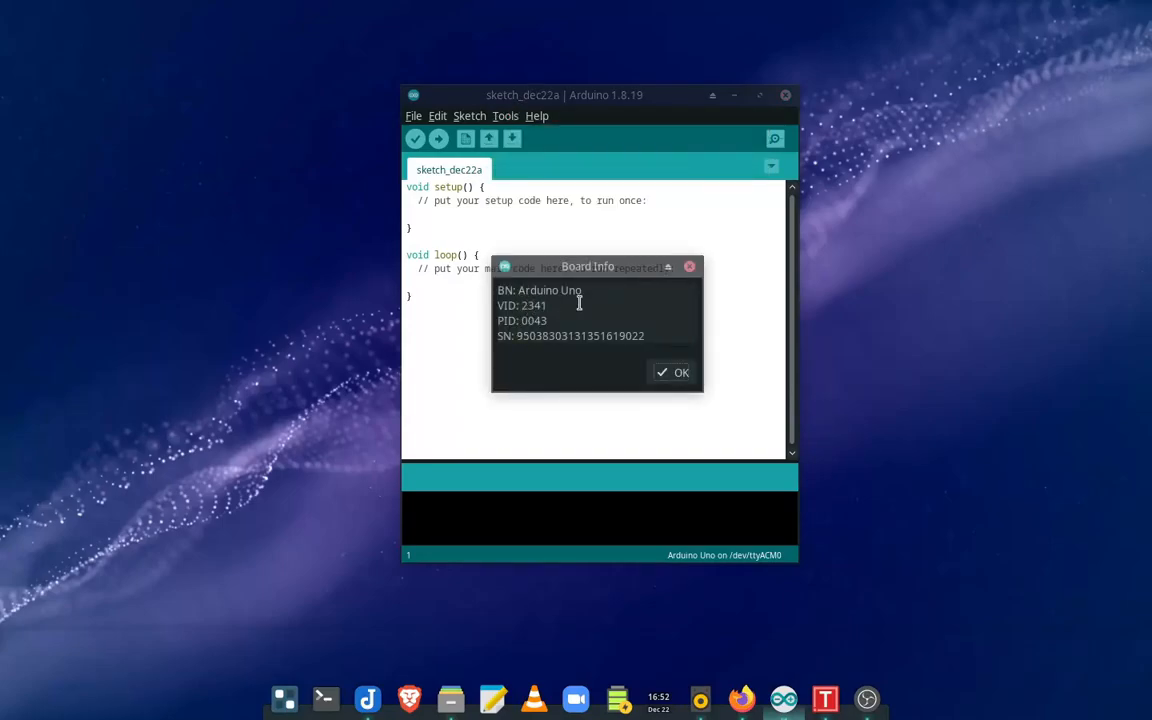
{"action": "mouse_move", "coordinate": [573, 333]}
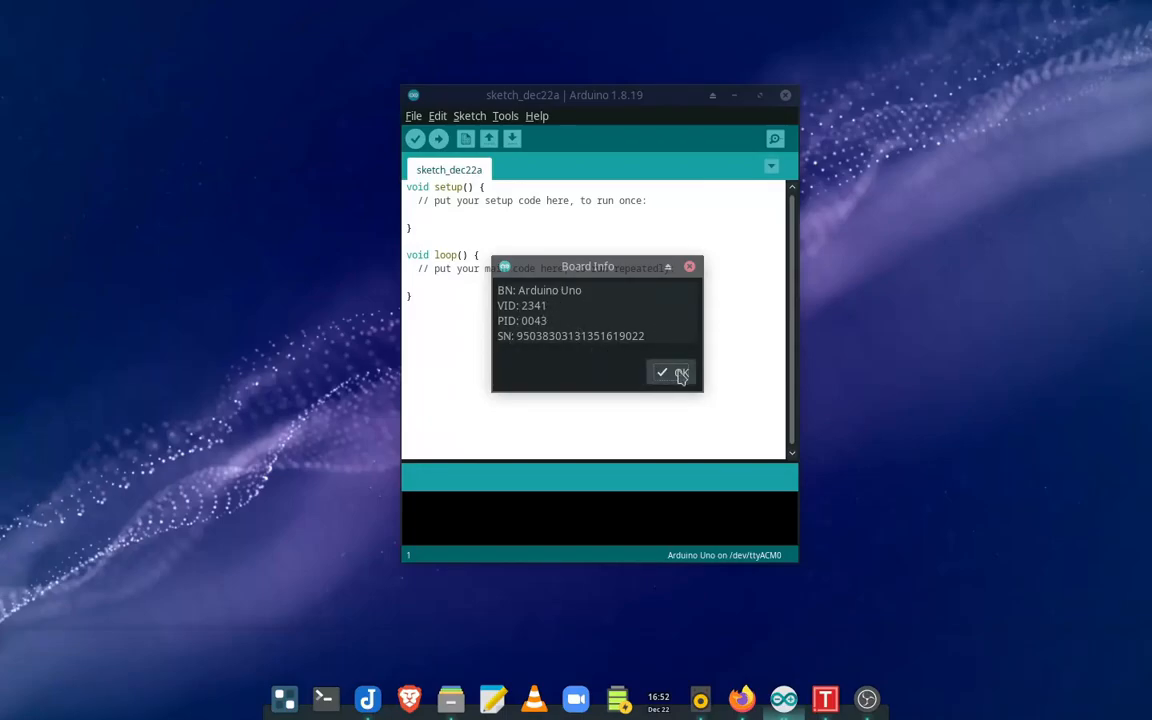
{"action": "left_click", "coordinate": [663, 372]}
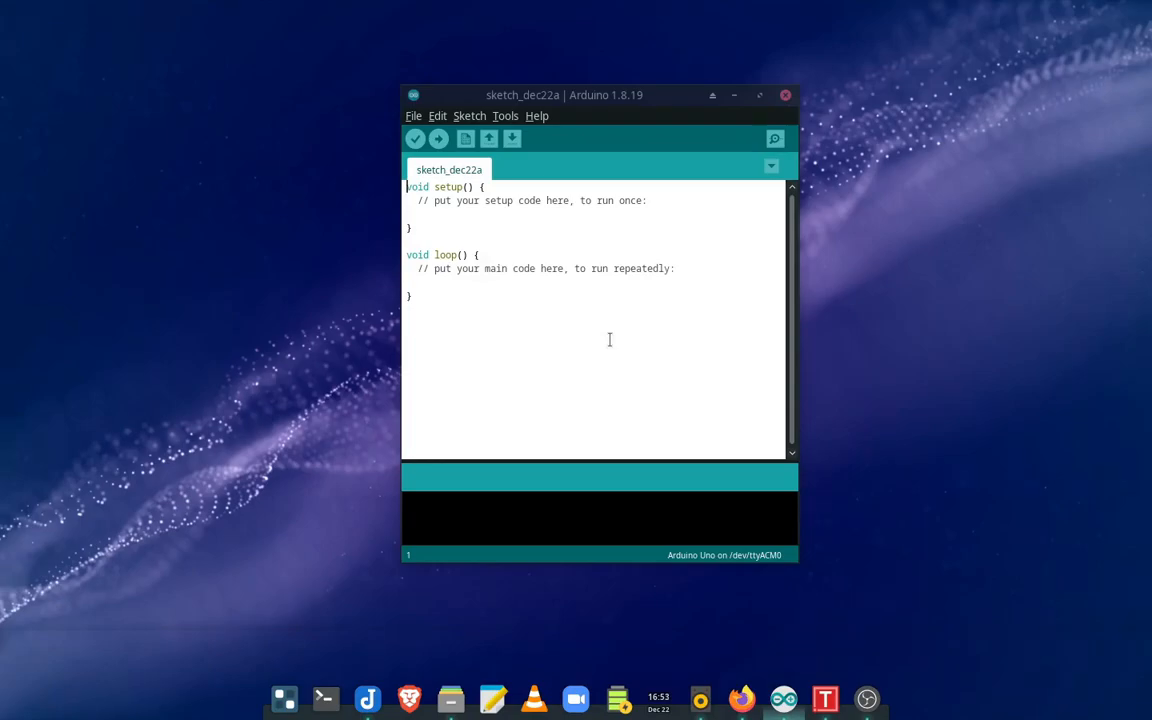
{"action": "mouse_move", "coordinate": [459, 352]}
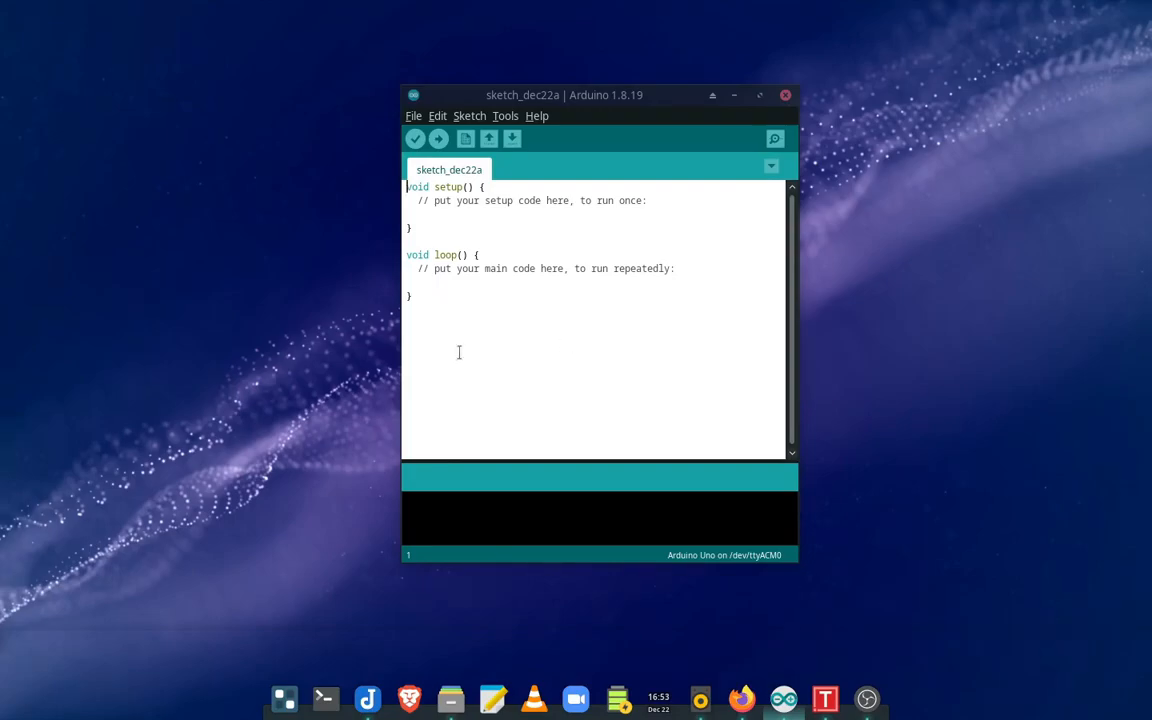
{"action": "mouse_move", "coordinate": [601, 384]}
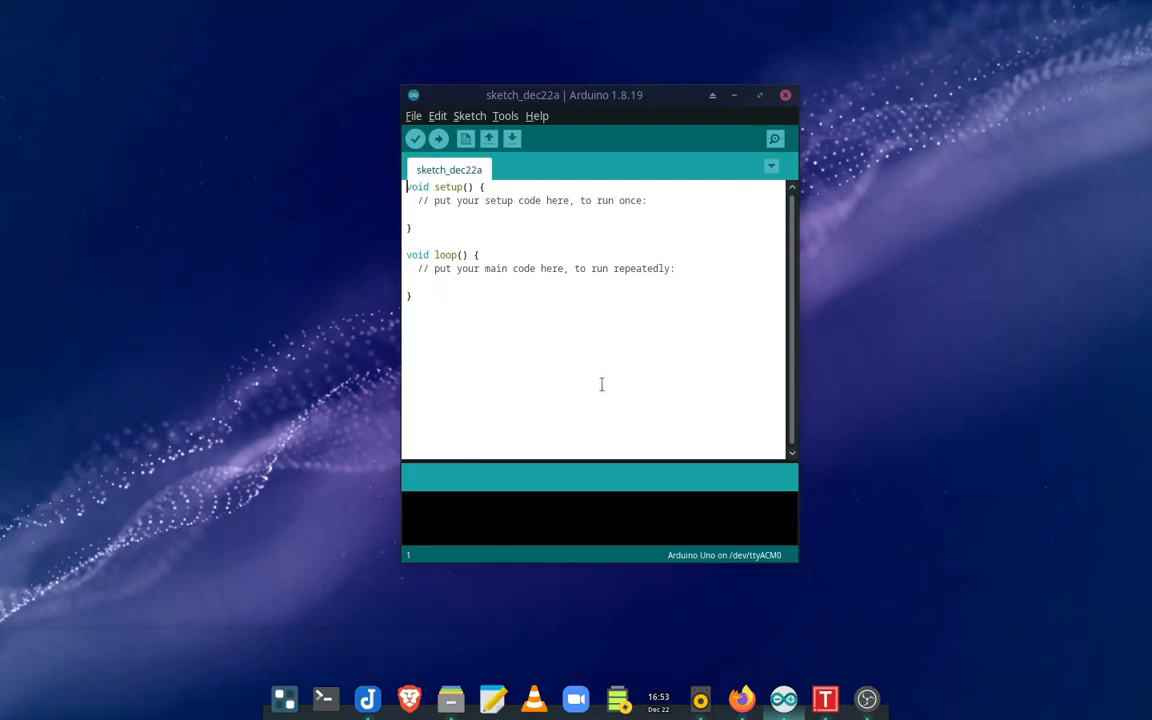
{"action": "mouse_move", "coordinate": [566, 432]}
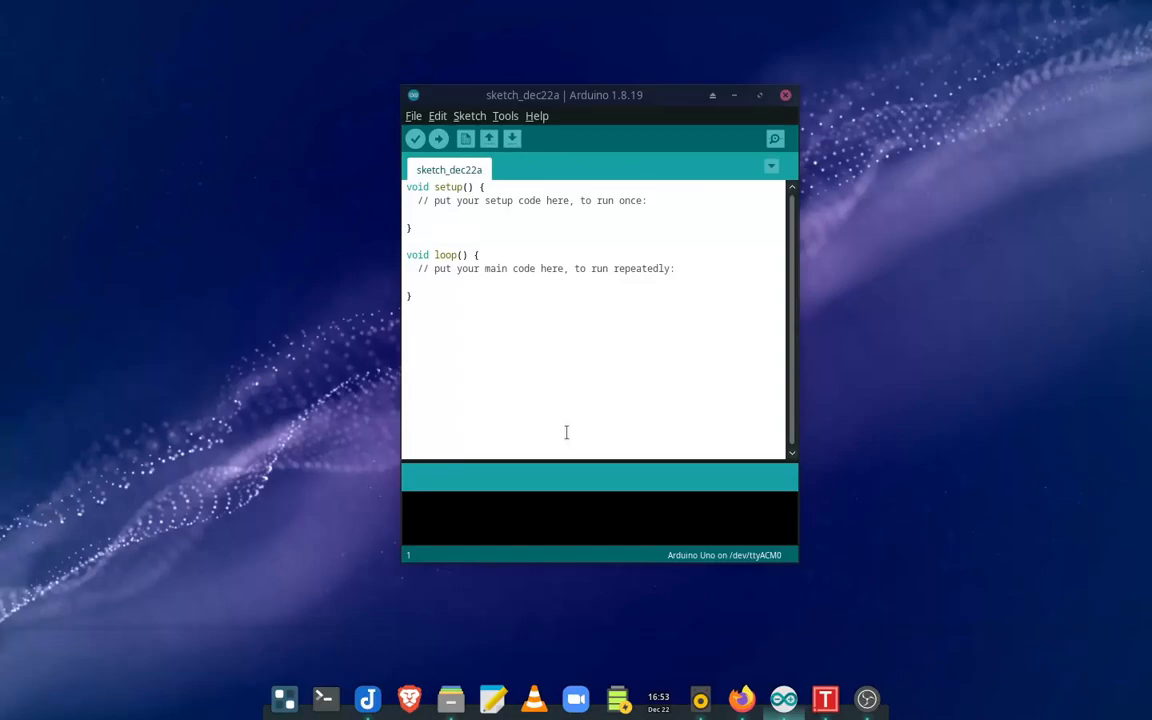
{"action": "mouse_move", "coordinate": [395, 148]}
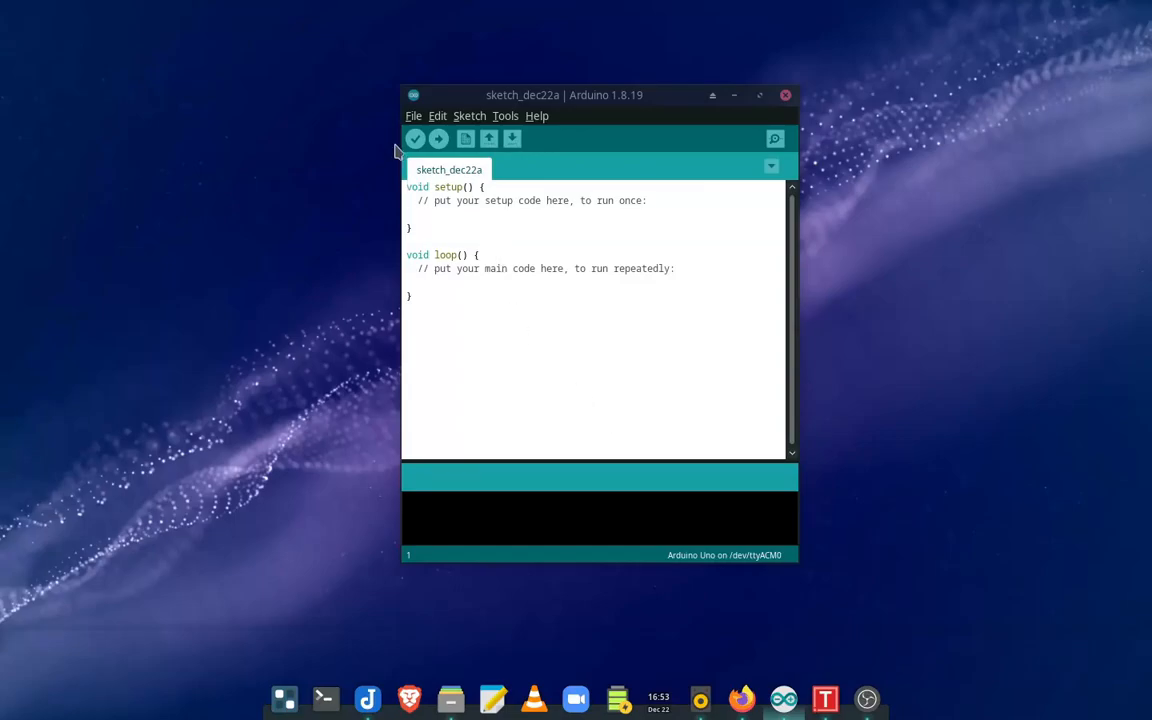
Step: Open the built-in 01.Basics Blink example in a second Arduino IDE window
{"action": "left_click", "coordinate": [413, 115]}
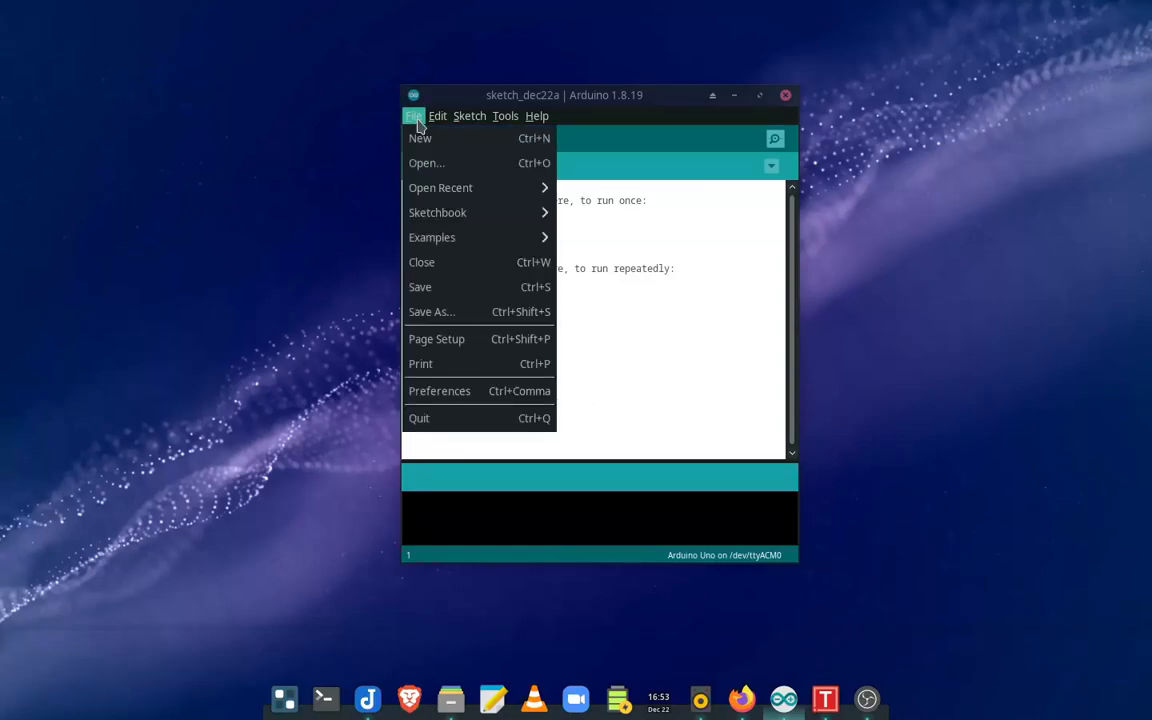
{"action": "mouse_move", "coordinate": [437, 212]}
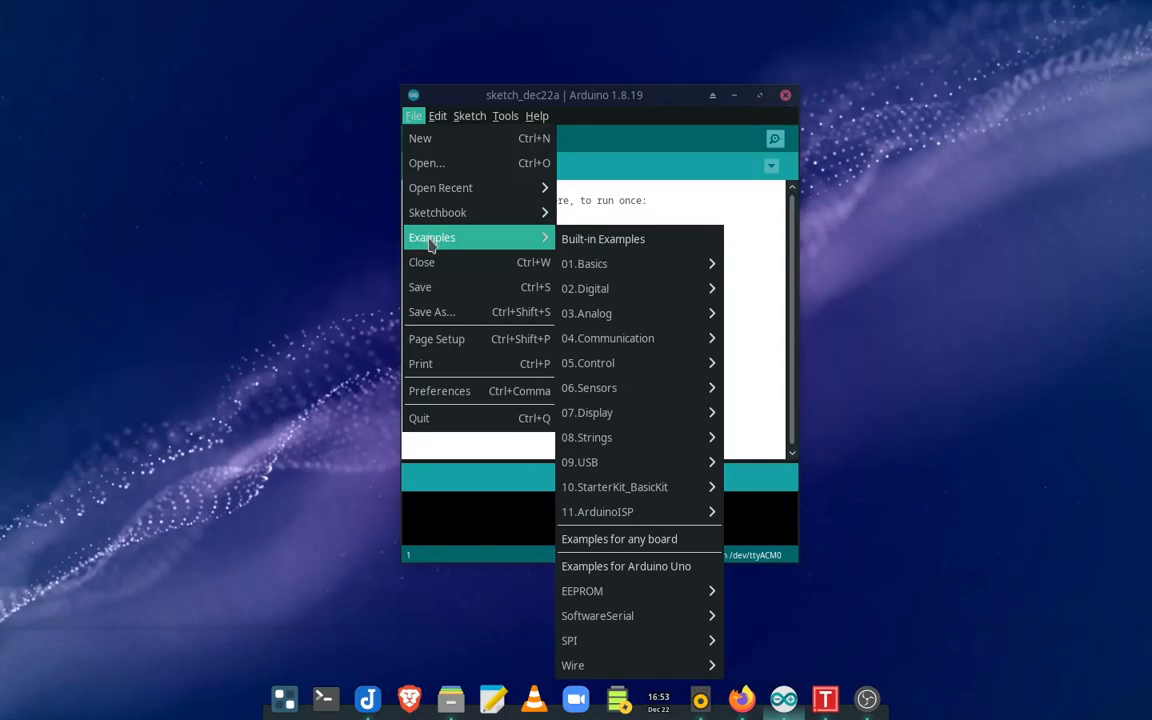
{"action": "mouse_move", "coordinate": [584, 263]}
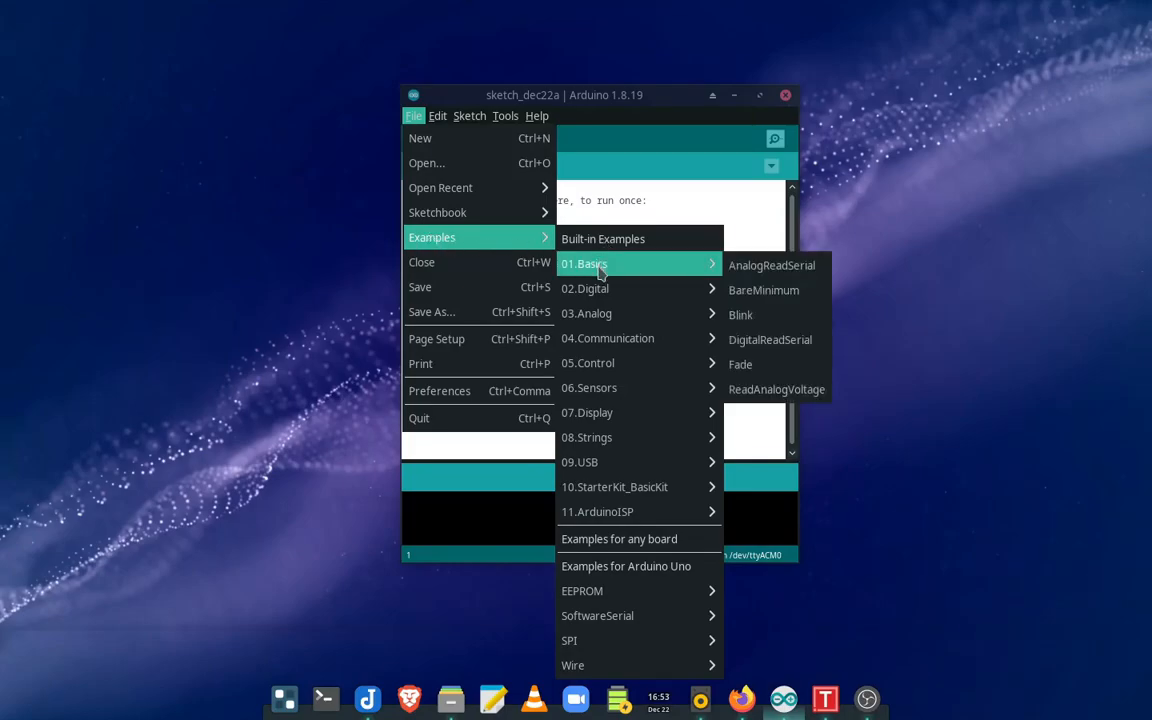
{"action": "left_click", "coordinate": [741, 314]}
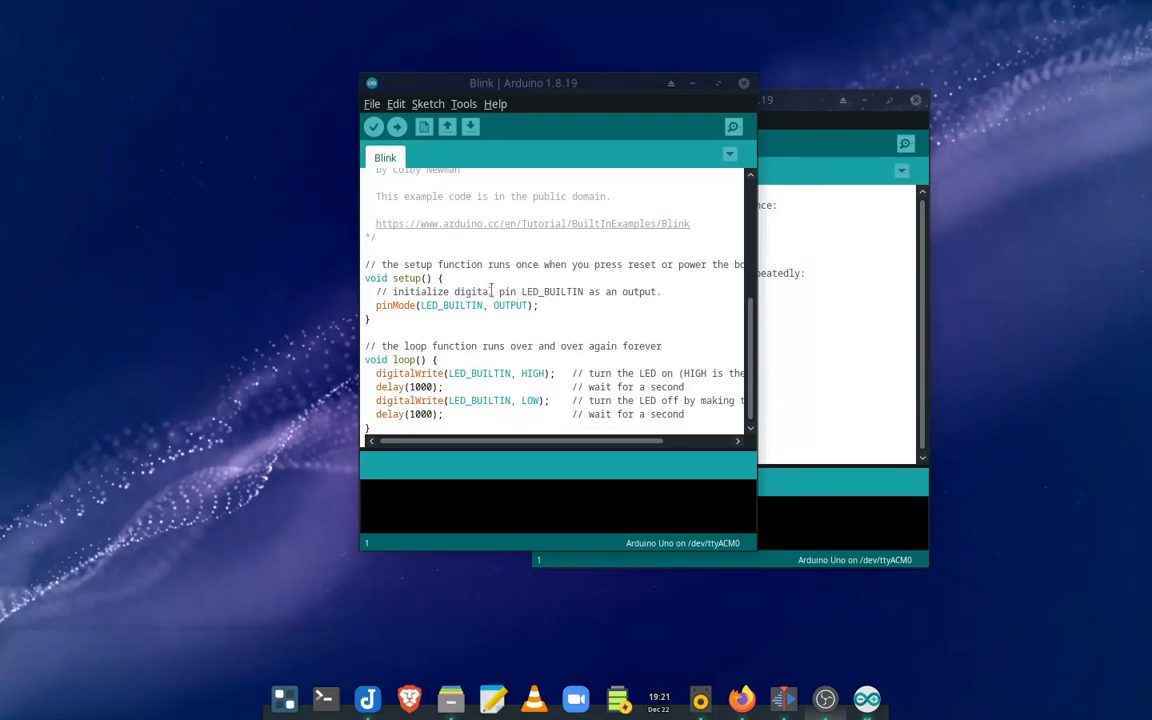
Step: Replace LED_BUILTIN with 13 in pinMode and both digitalWrite lines
{"action": "double_click", "coordinate": [551, 291]}
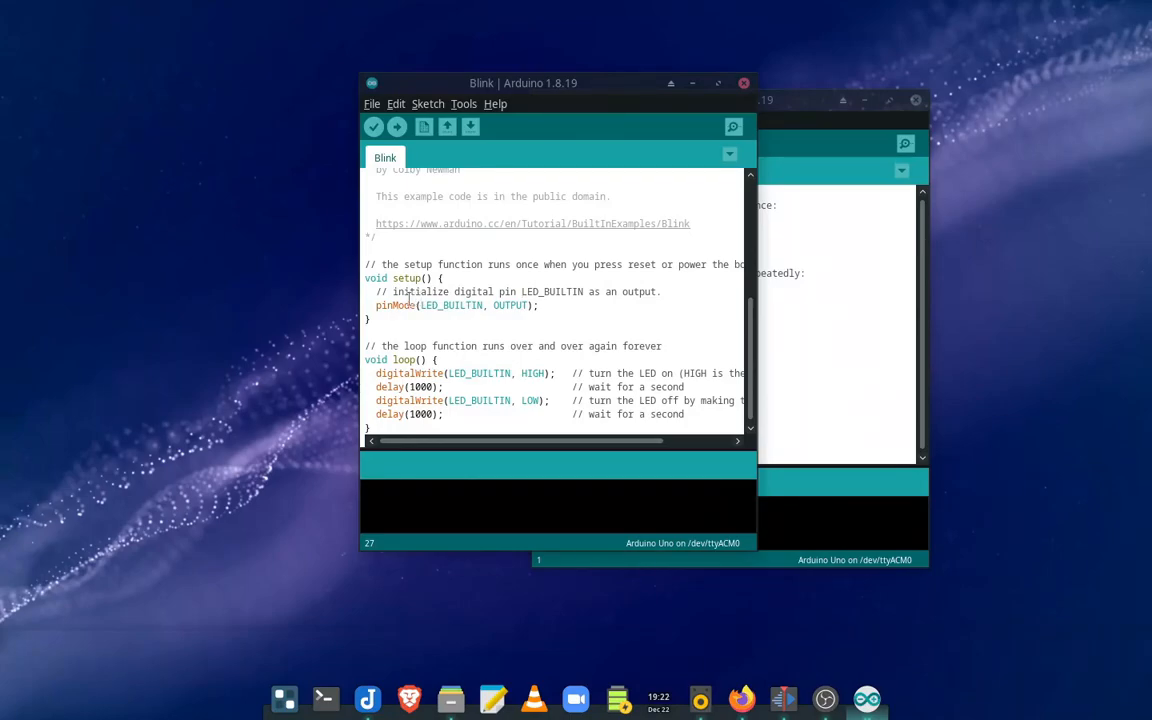
{"action": "left_click", "coordinate": [521, 291]}
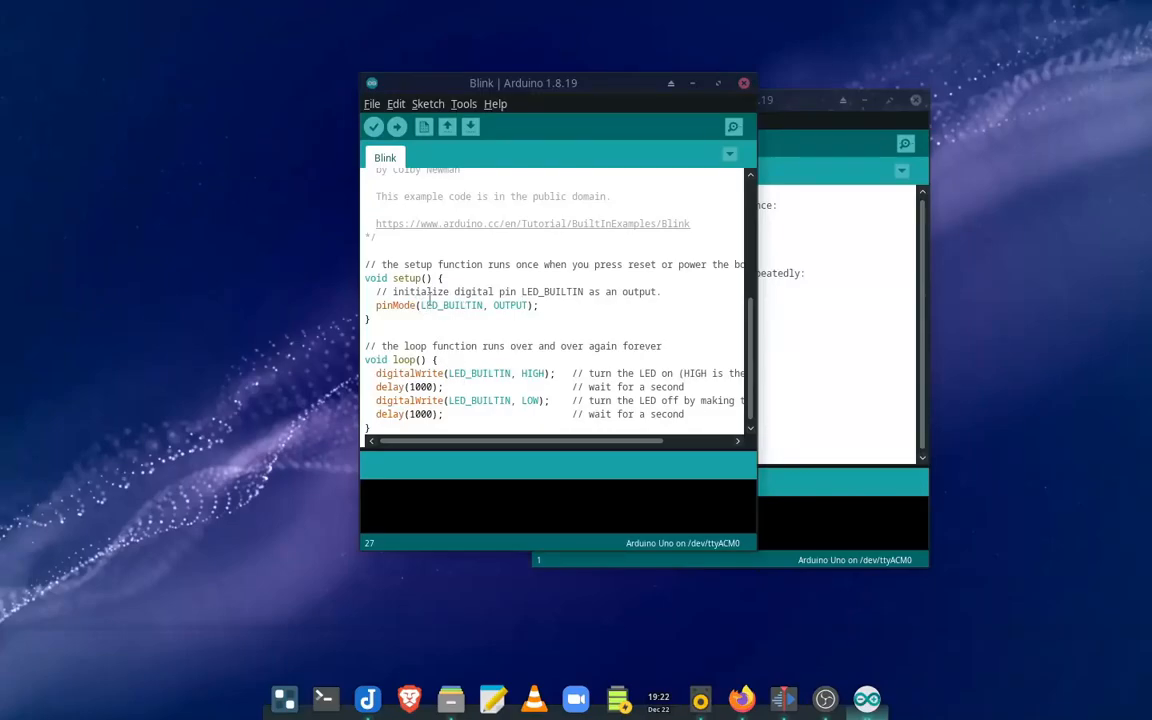
{"action": "double_click", "coordinate": [426, 305]}
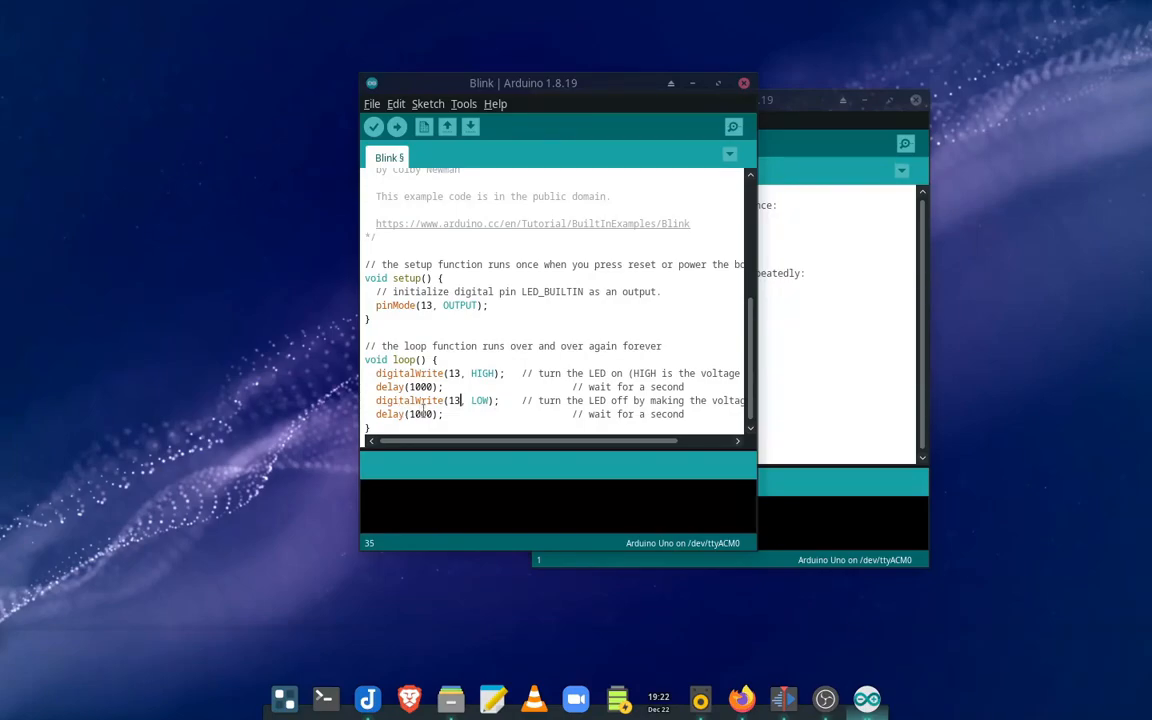
{"action": "double_click", "coordinate": [405, 359]}
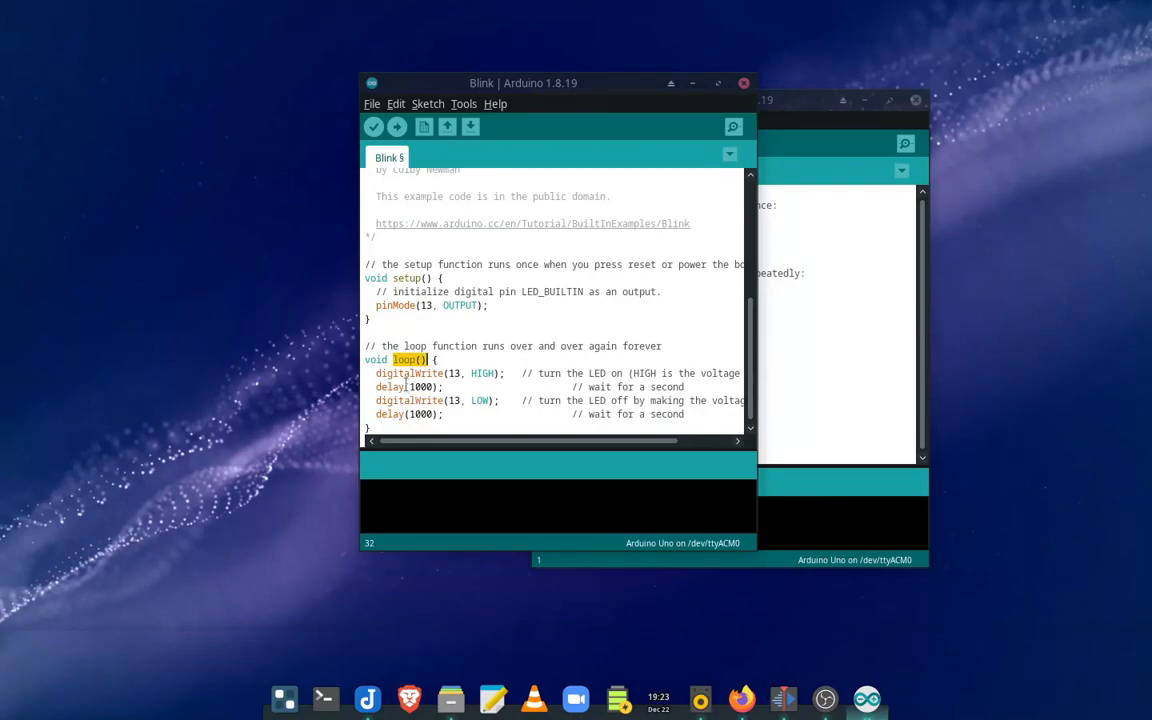
{"action": "mouse_move", "coordinate": [407, 424]}
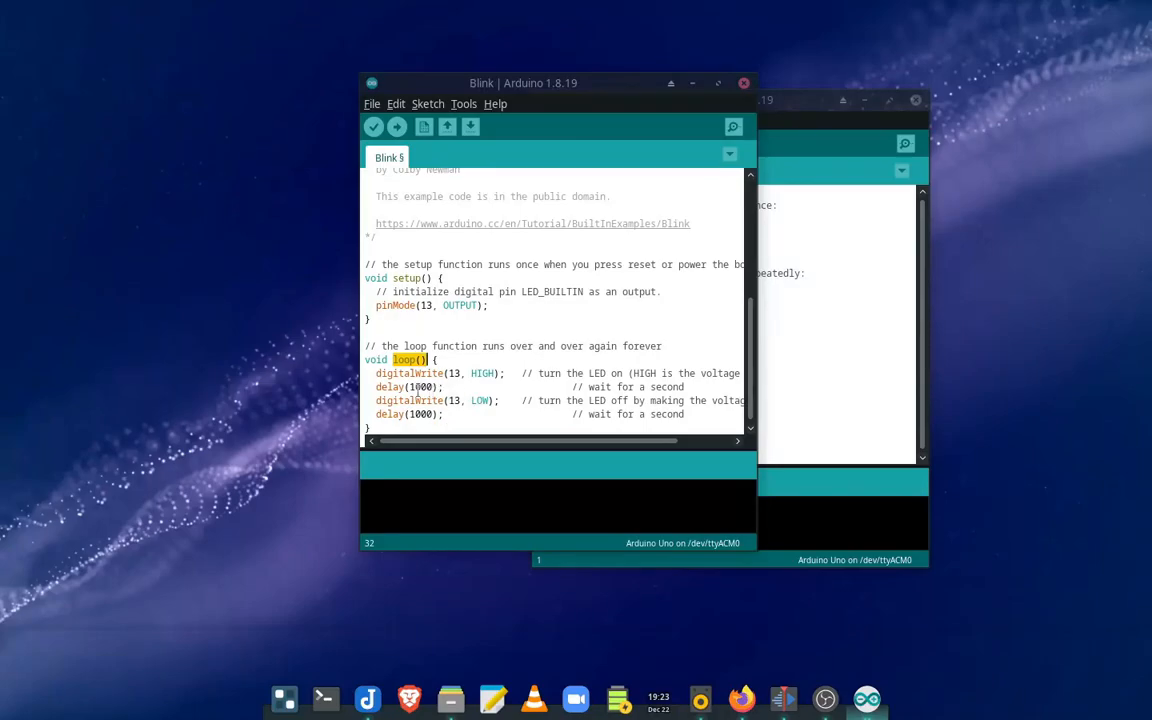
Step: Edit the two delay() values to 1500 ms on and 500 ms off
{"action": "left_click", "coordinate": [419, 387]}
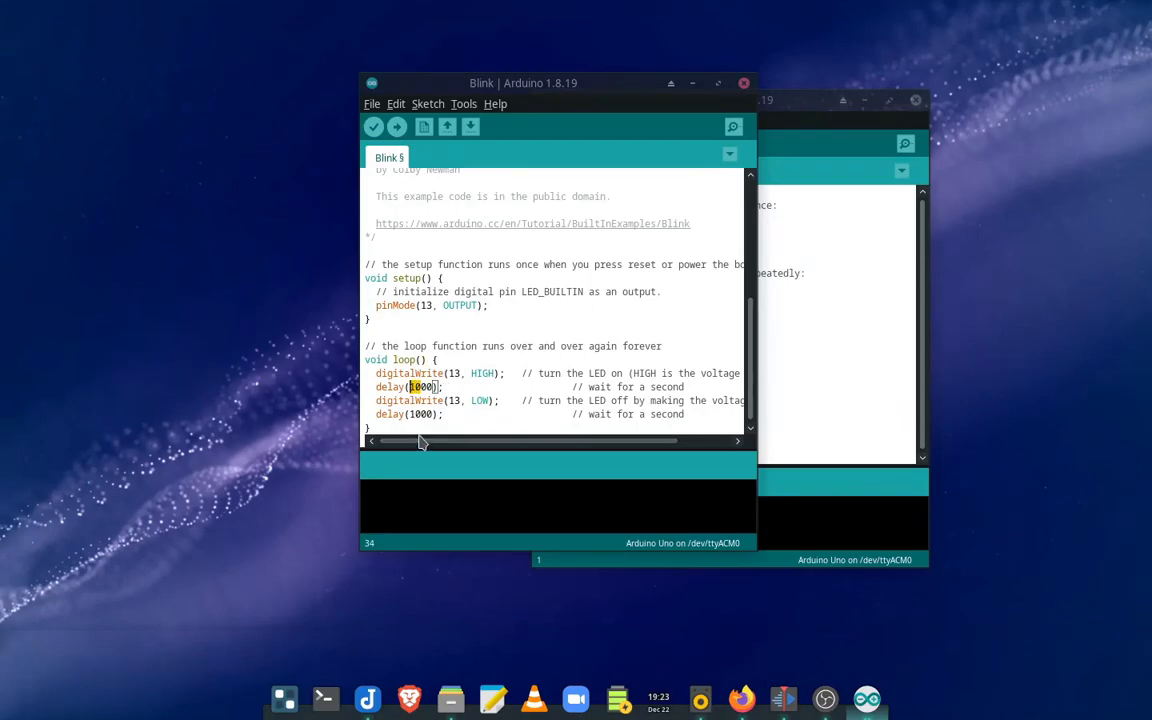
{"action": "type", "text": "200"}
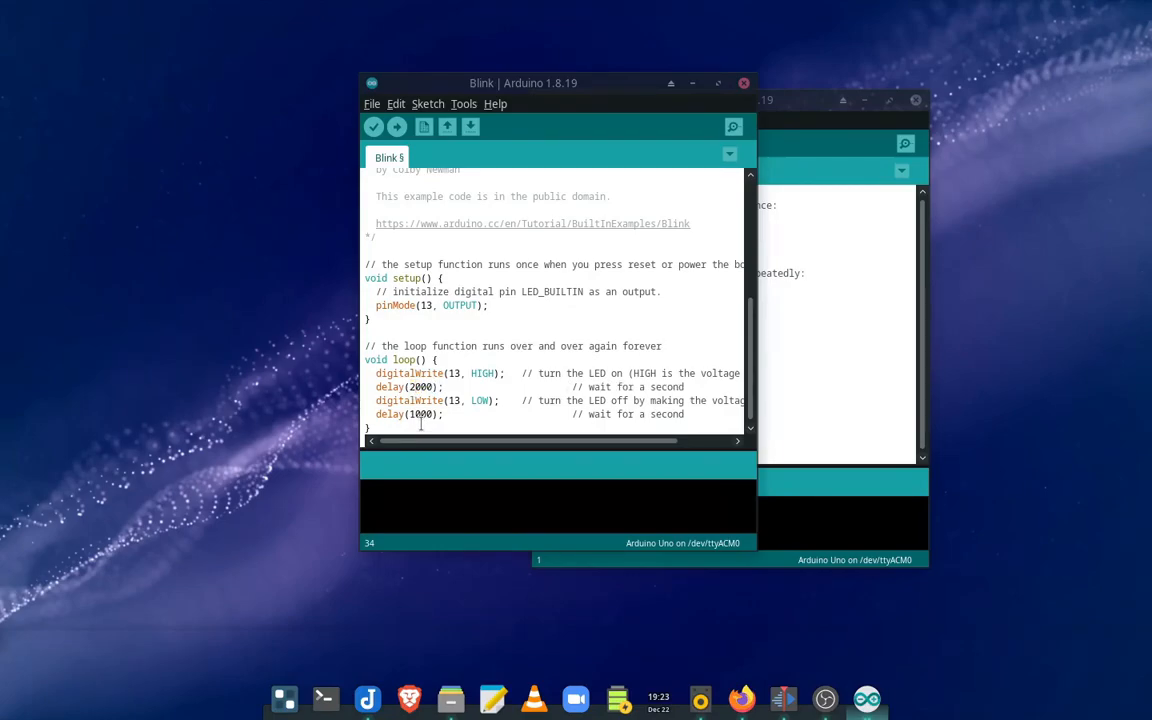
{"action": "double_click", "coordinate": [421, 414]}
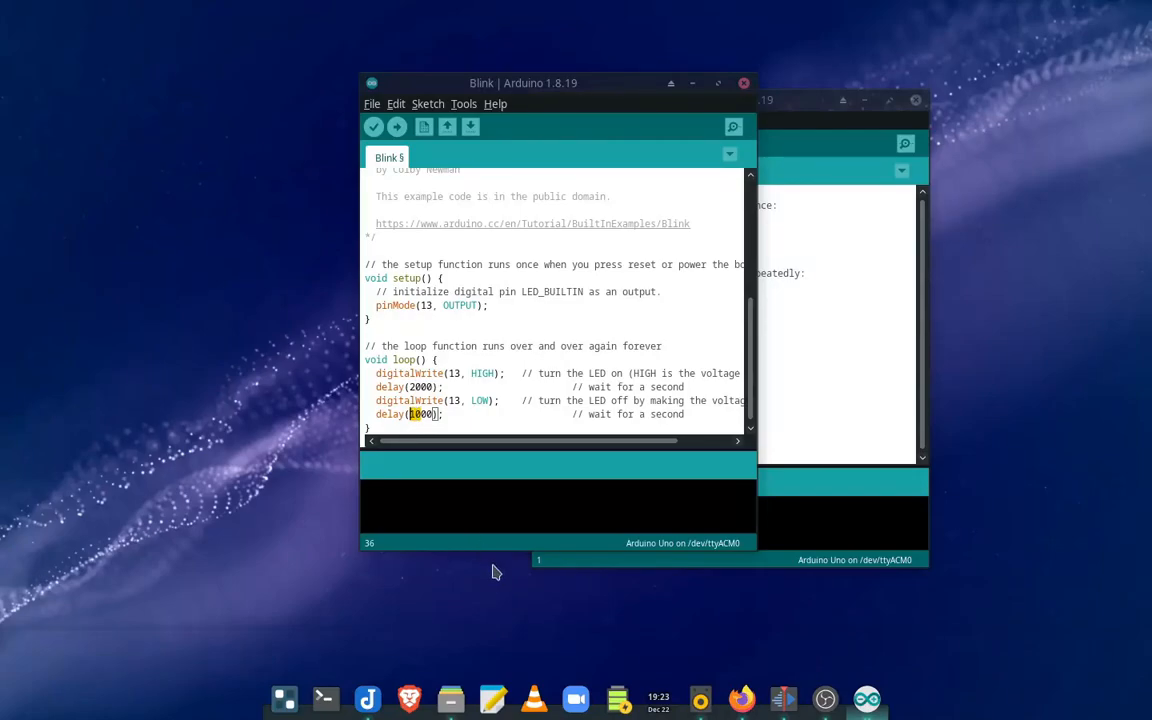
{"action": "type", "text": "500"}
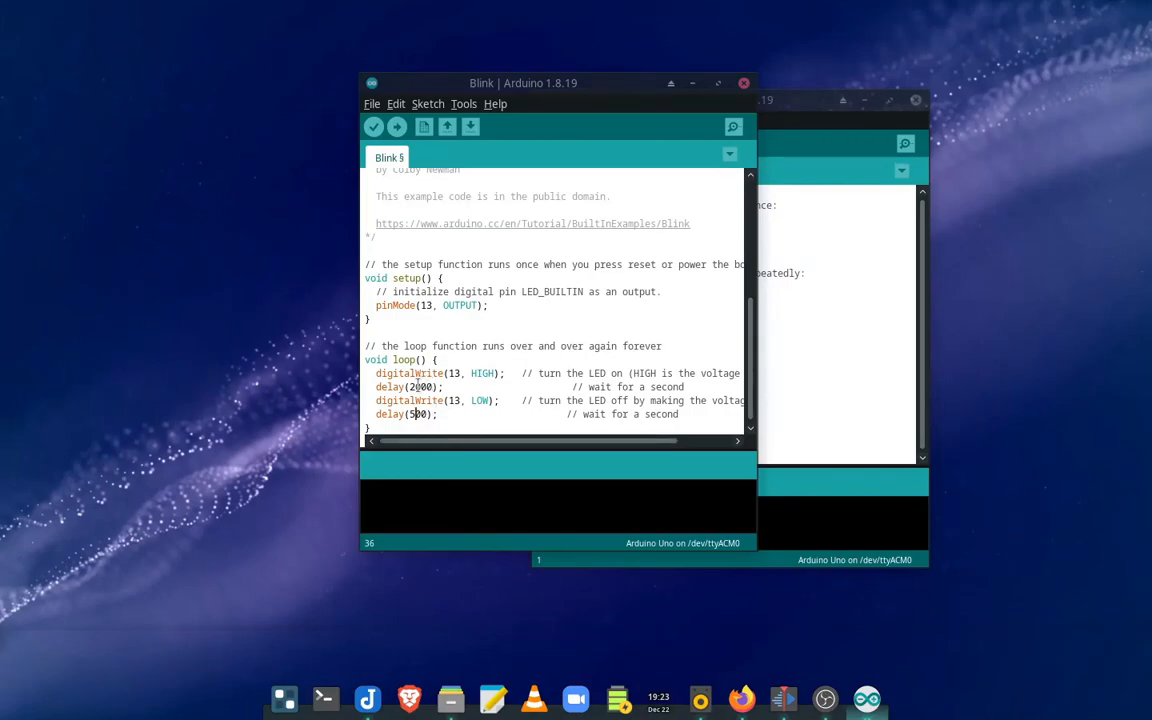
{"action": "double_click", "coordinate": [421, 387]}
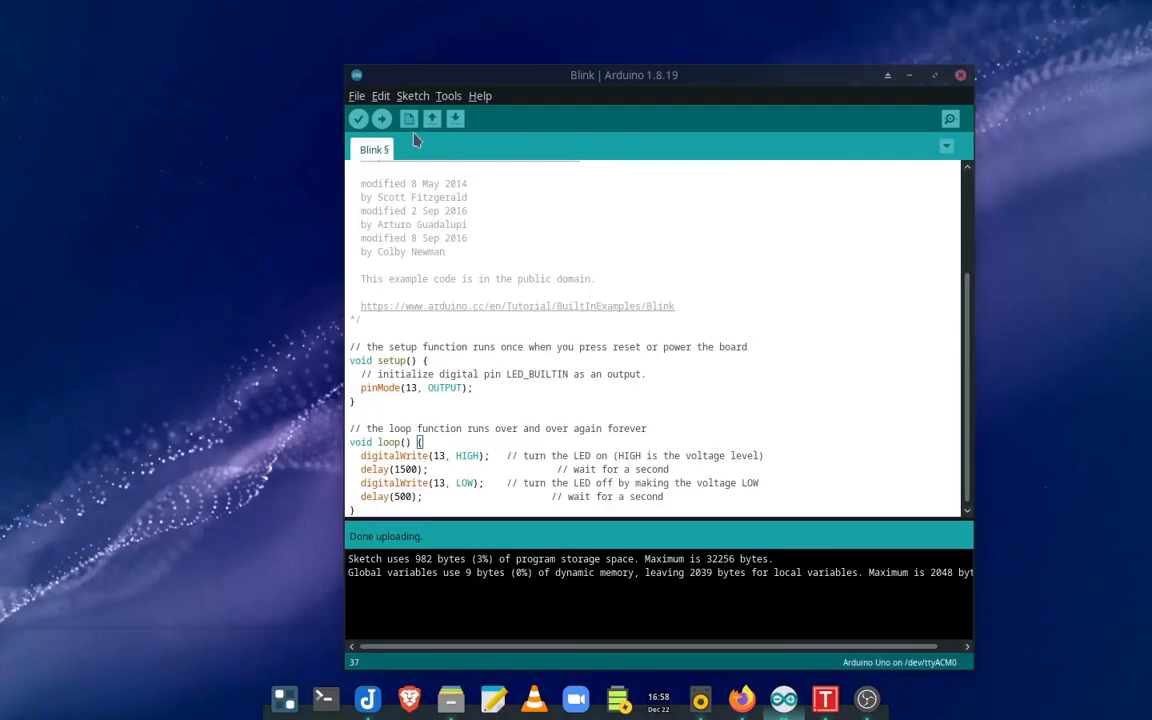
Step: Verify the edited Blink sketch and upload it to the Uno board
{"action": "left_click", "coordinate": [357, 118]}
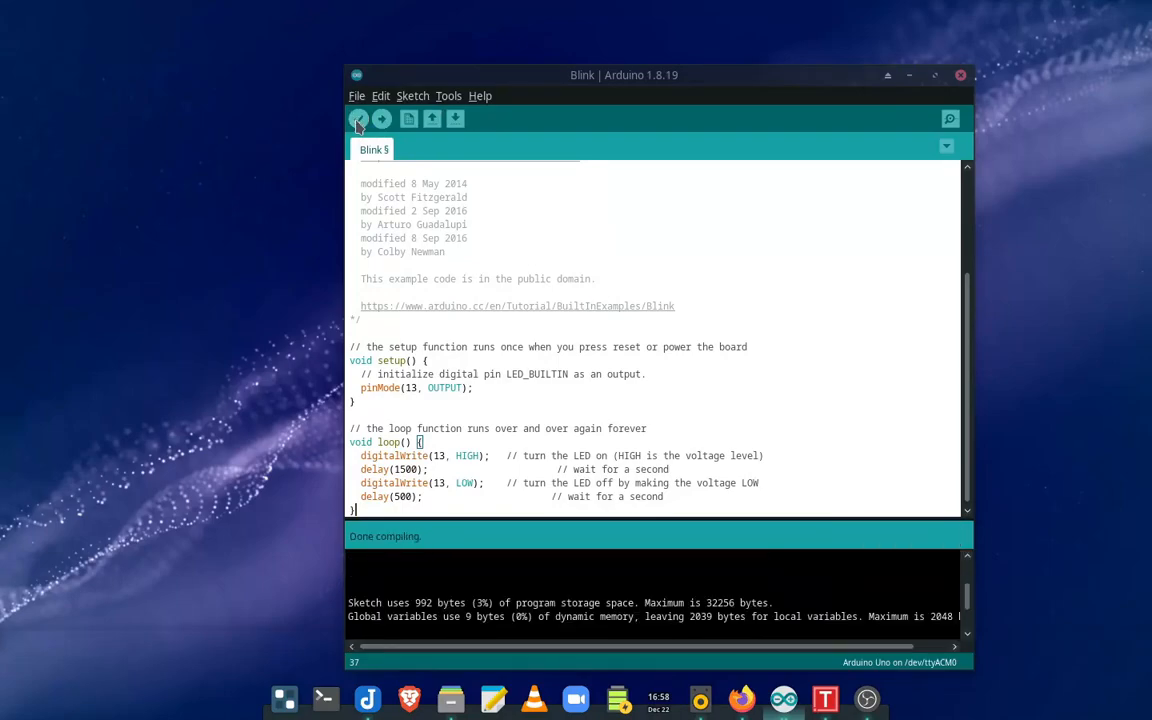
{"action": "mouse_move", "coordinate": [381, 119]}
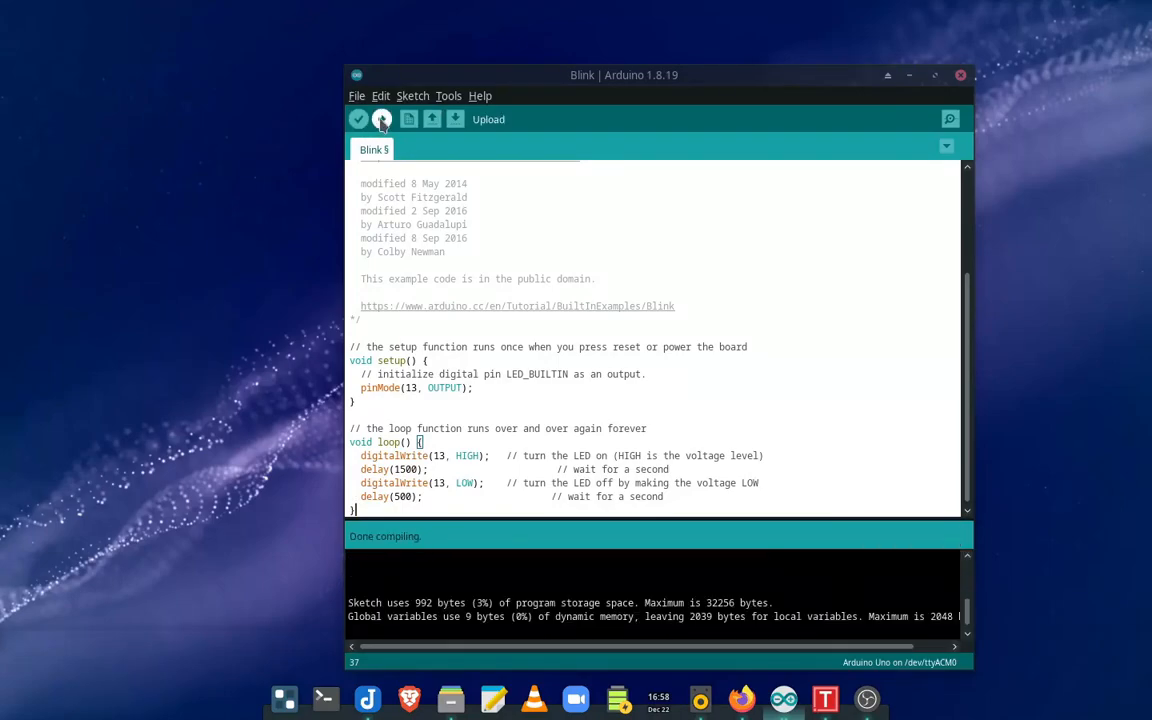
{"action": "left_click", "coordinate": [381, 119]}
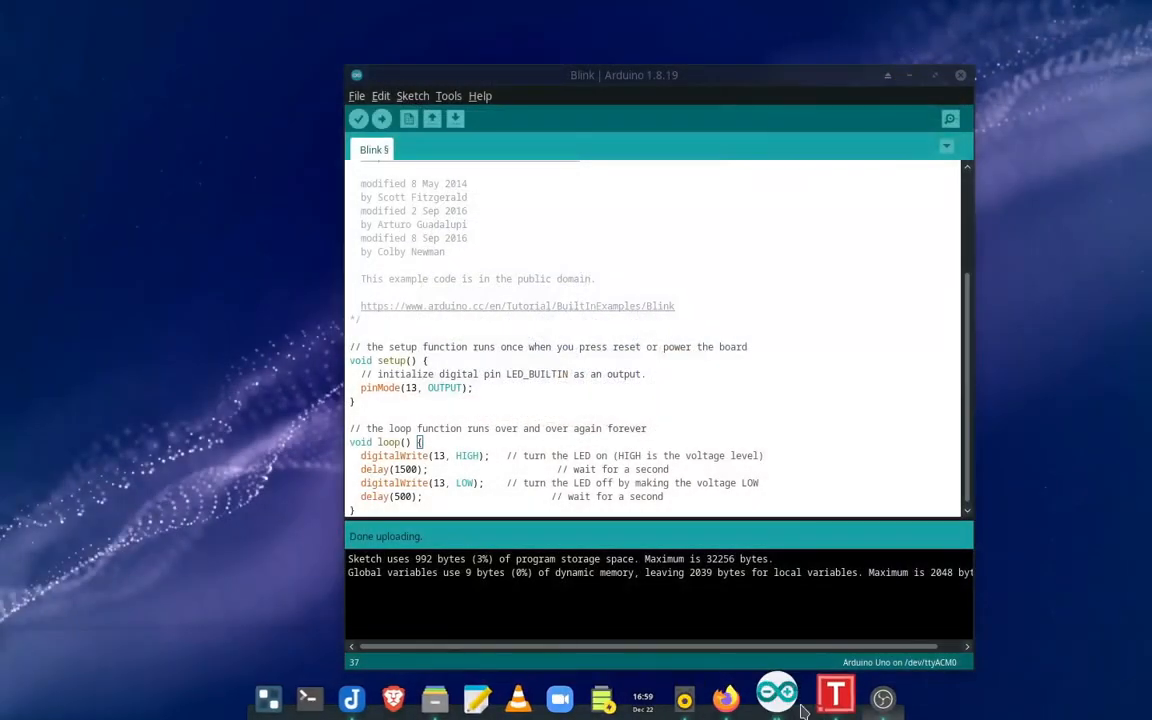
Step: Switch to the TextMaker lab handout showing the breadboard LED and resistor wiring
{"action": "left_click", "coordinate": [834, 697]}
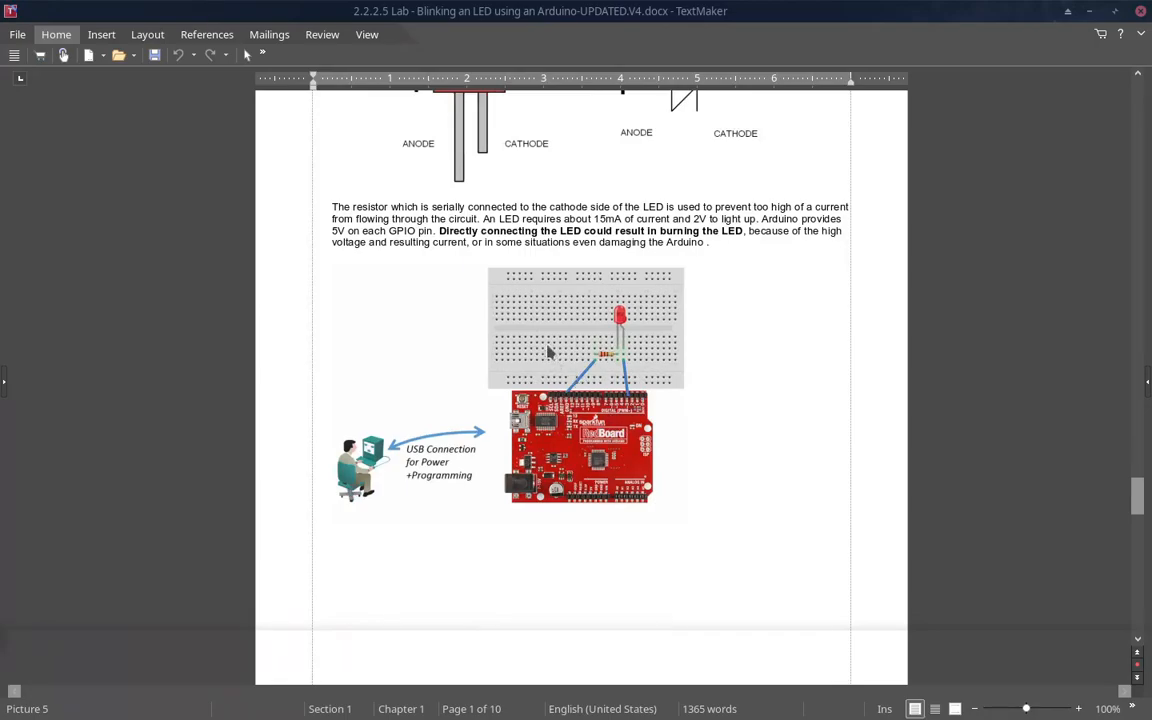
{"action": "mouse_move", "coordinate": [568, 368]}
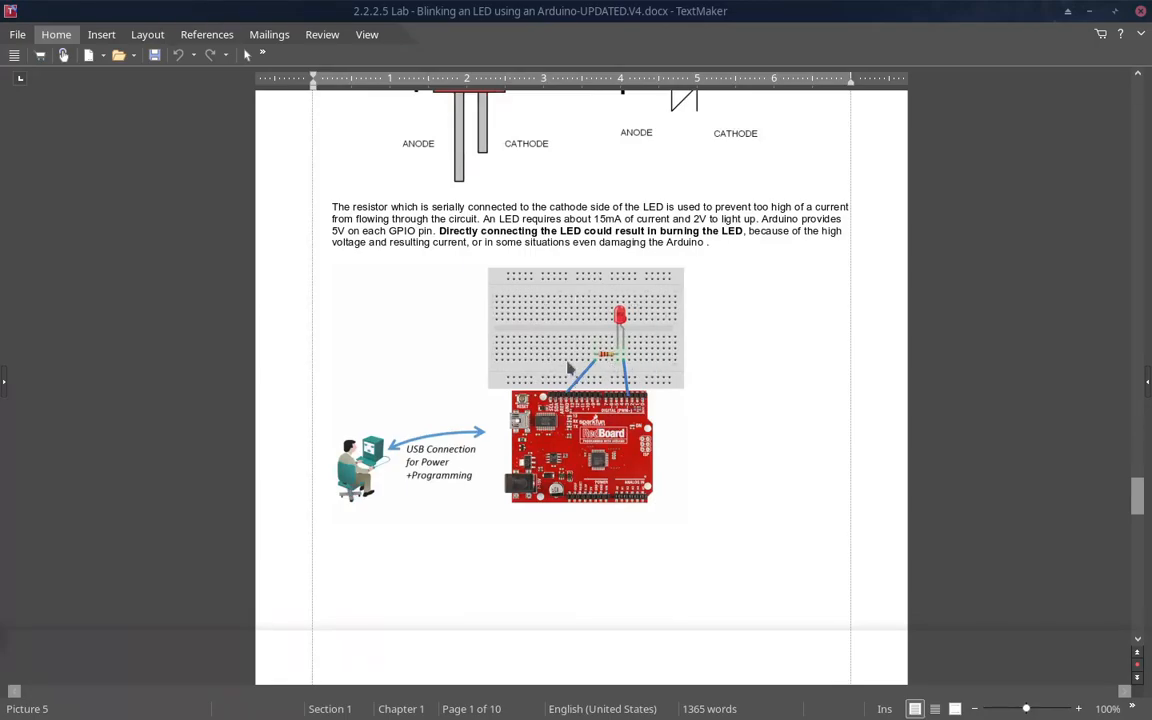
{"action": "mouse_move", "coordinate": [530, 313]}
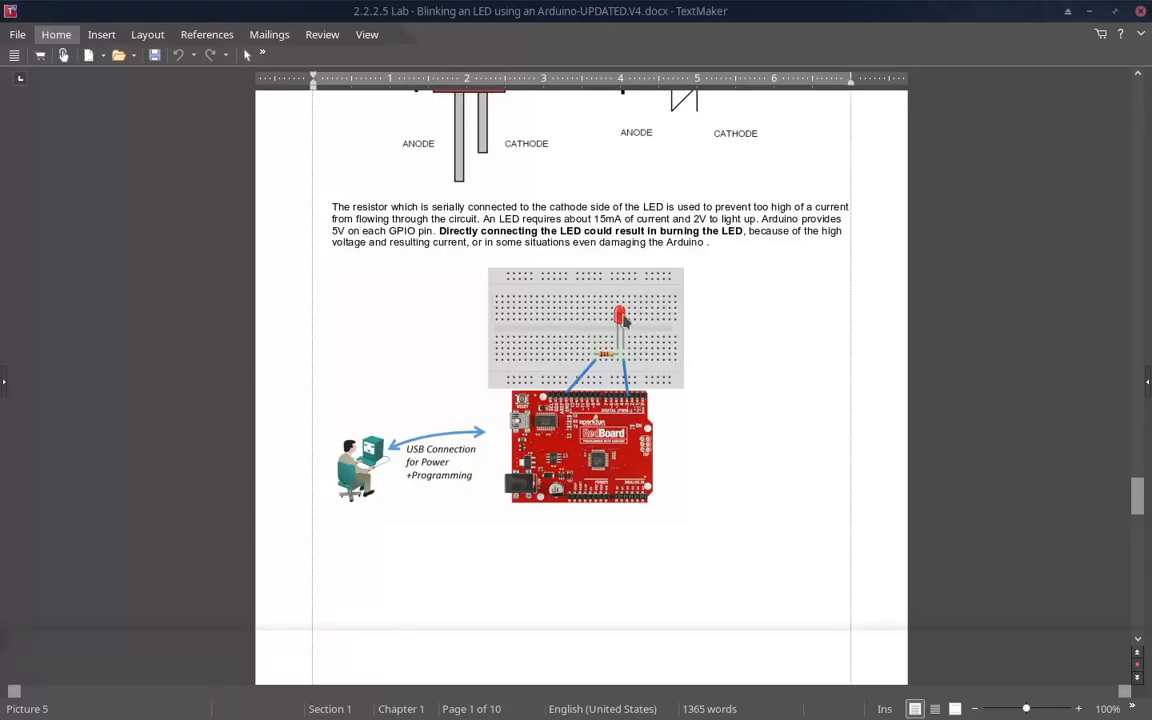
{"action": "mouse_move", "coordinate": [603, 360]}
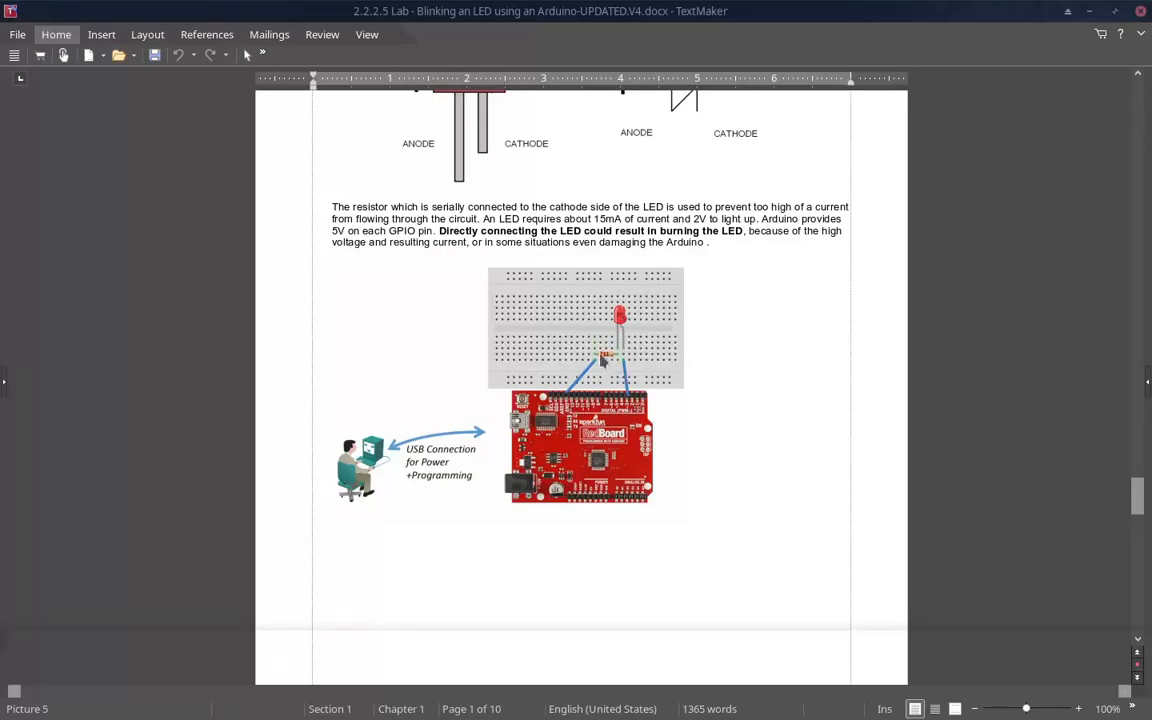
{"action": "mouse_move", "coordinate": [624, 365]}
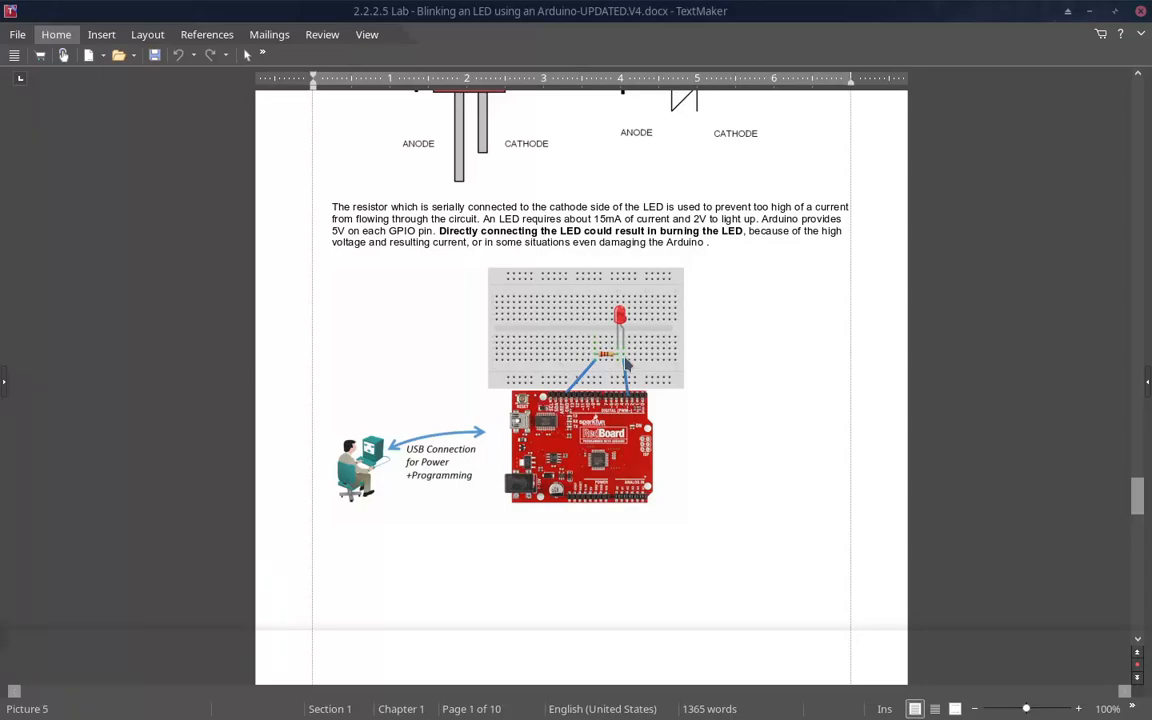
{"action": "mouse_move", "coordinate": [615, 305]}
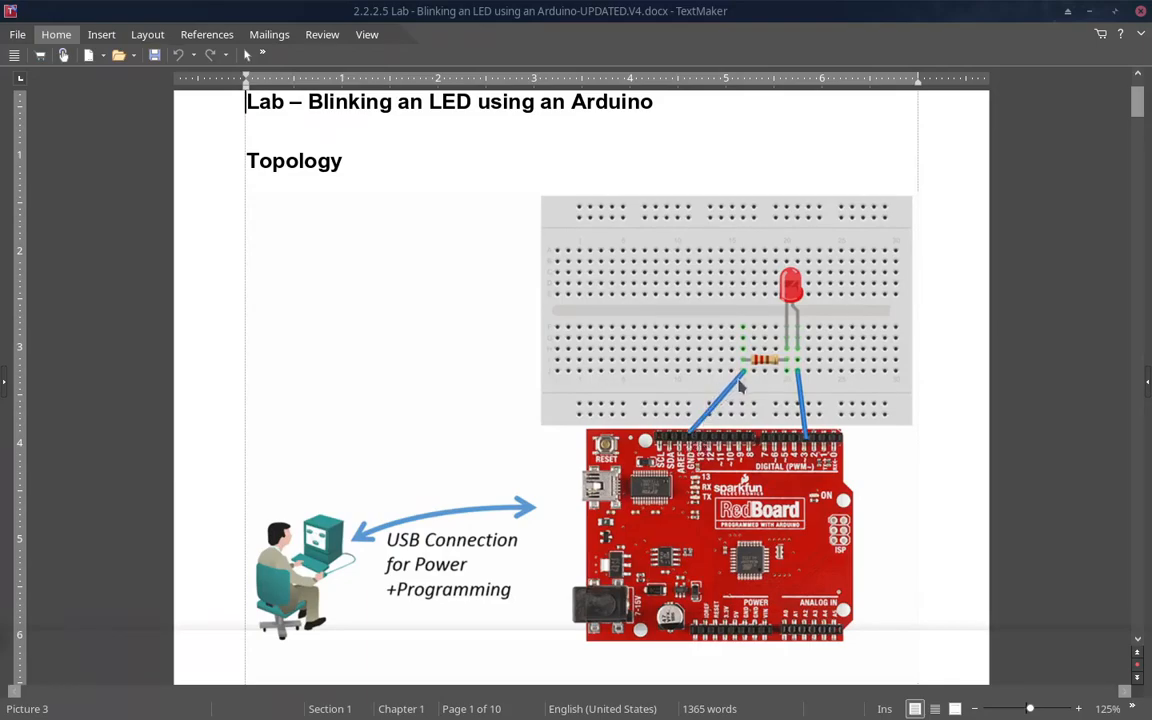
{"action": "mouse_move", "coordinate": [749, 378]}
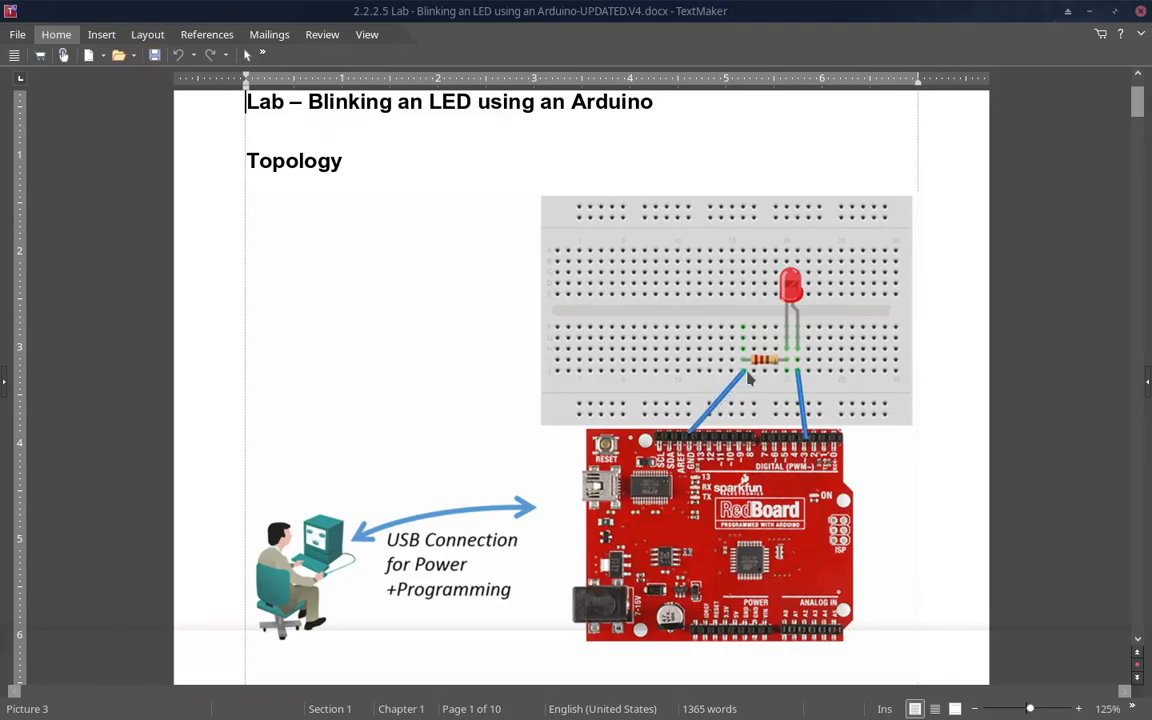
{"action": "mouse_move", "coordinate": [748, 370]}
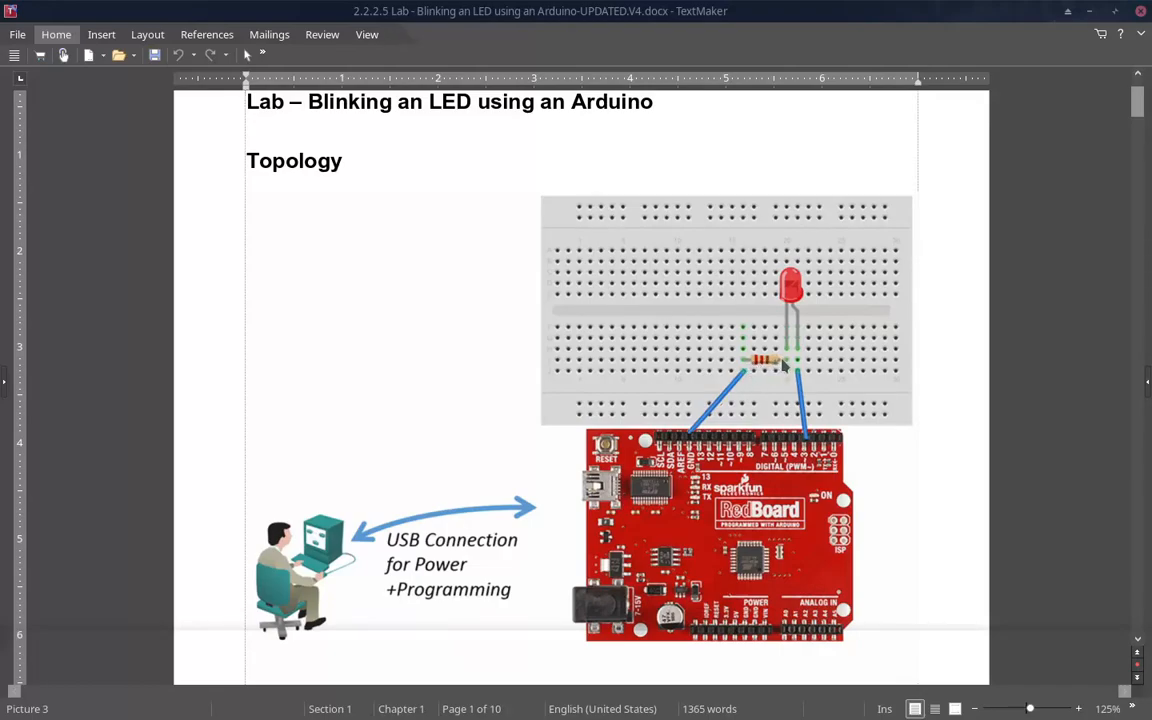
{"action": "mouse_move", "coordinate": [745, 378]}
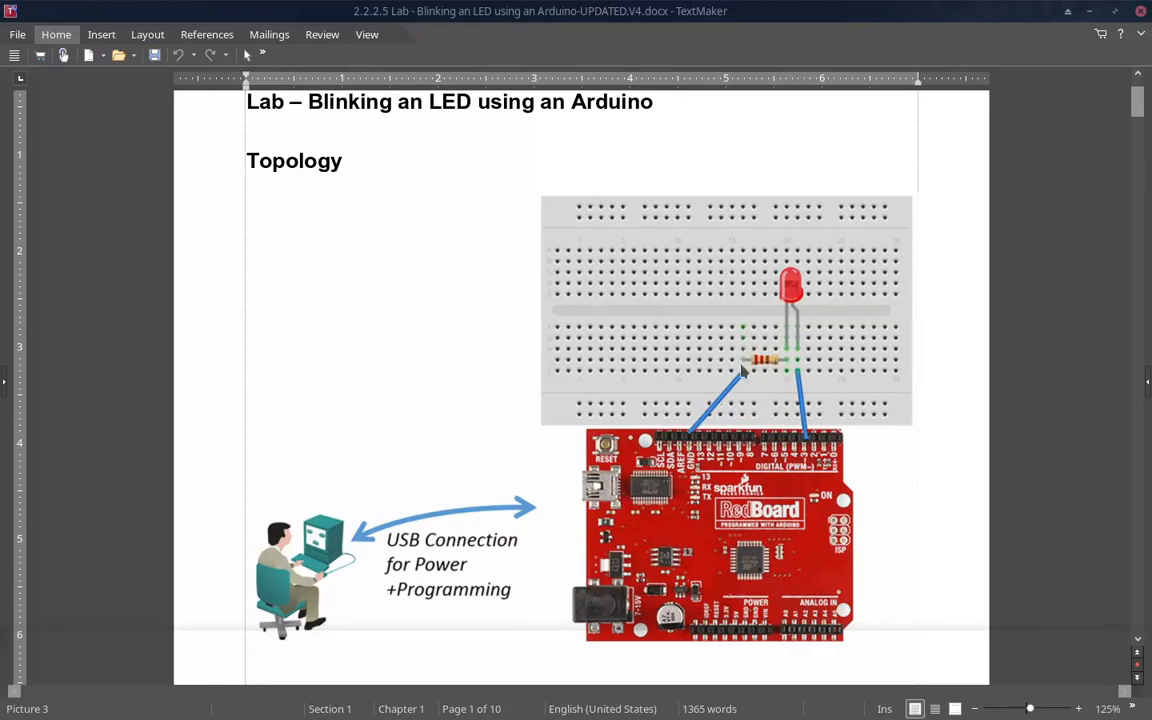
{"action": "mouse_move", "coordinate": [583, 350]}
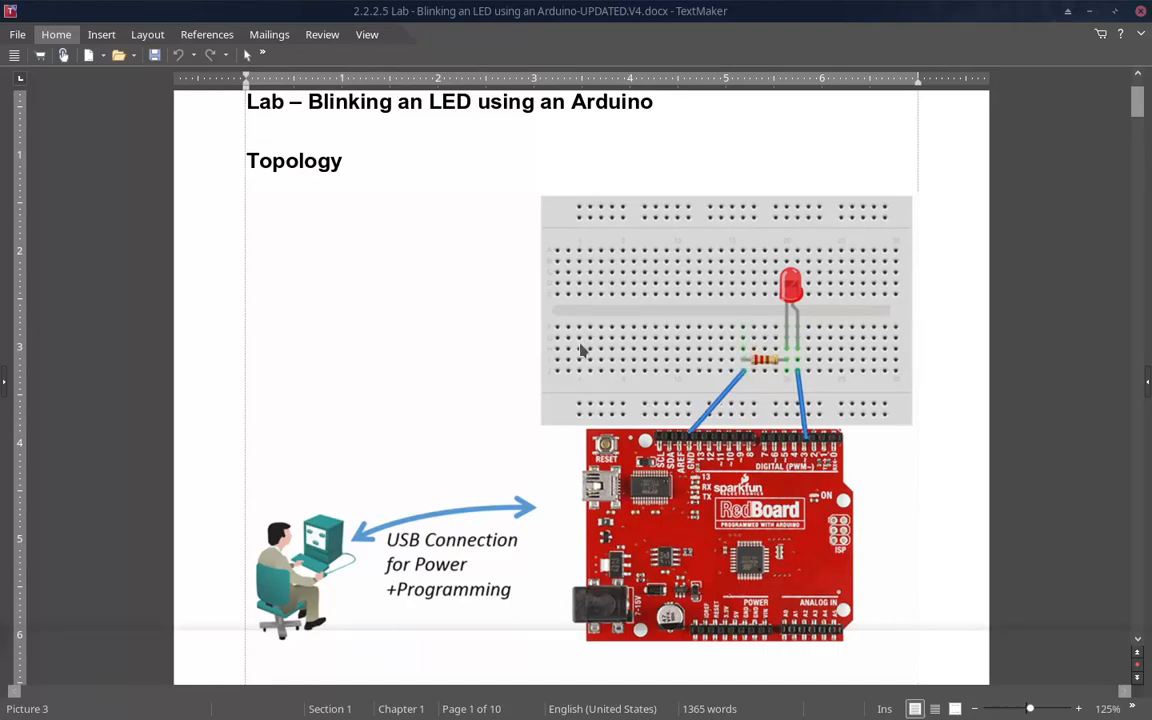
{"action": "mouse_move", "coordinate": [634, 349]}
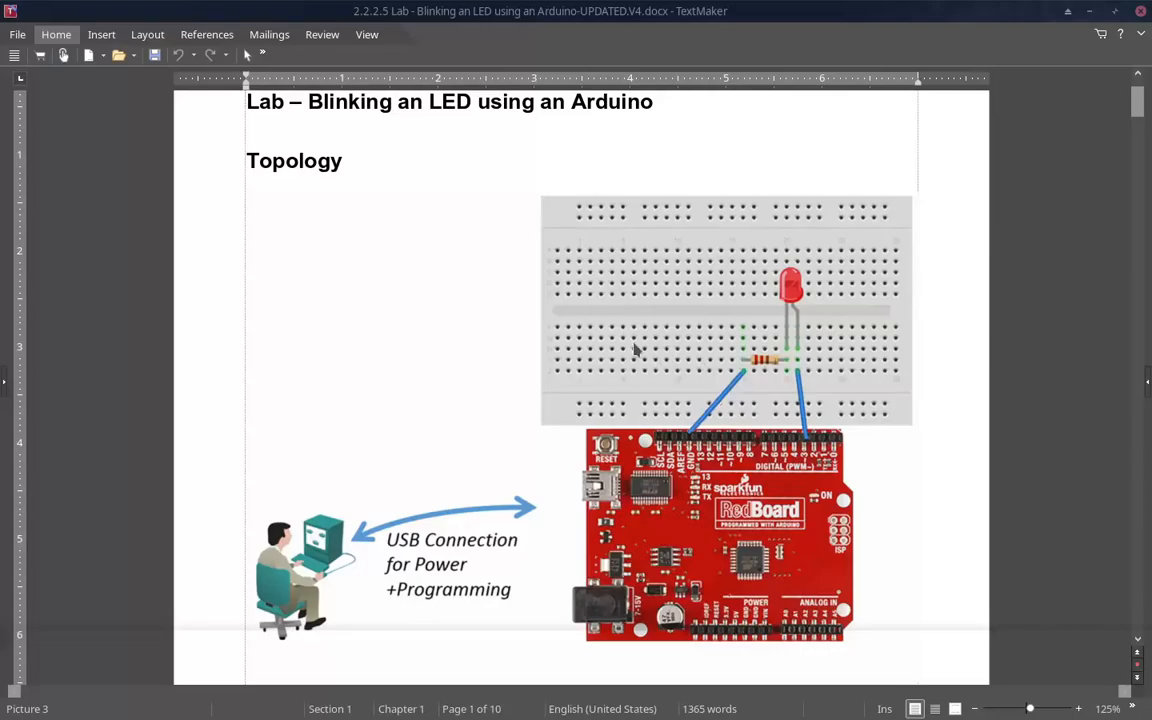
{"action": "mouse_move", "coordinate": [748, 340]}
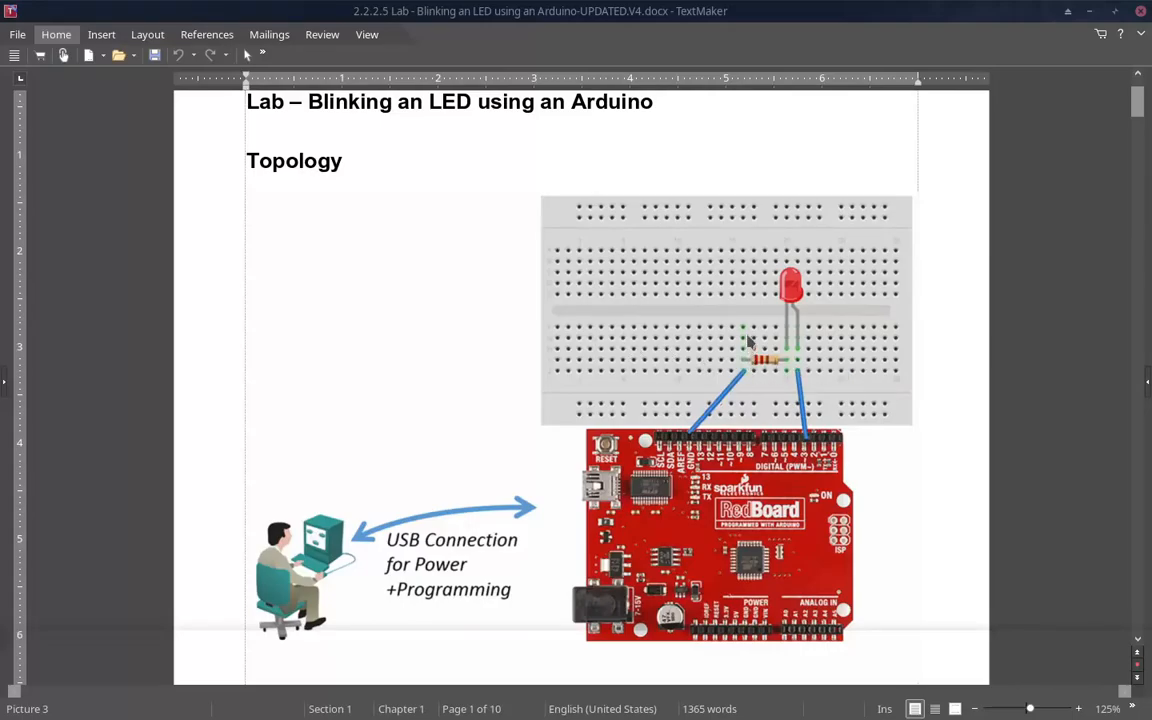
{"action": "mouse_move", "coordinate": [750, 315]}
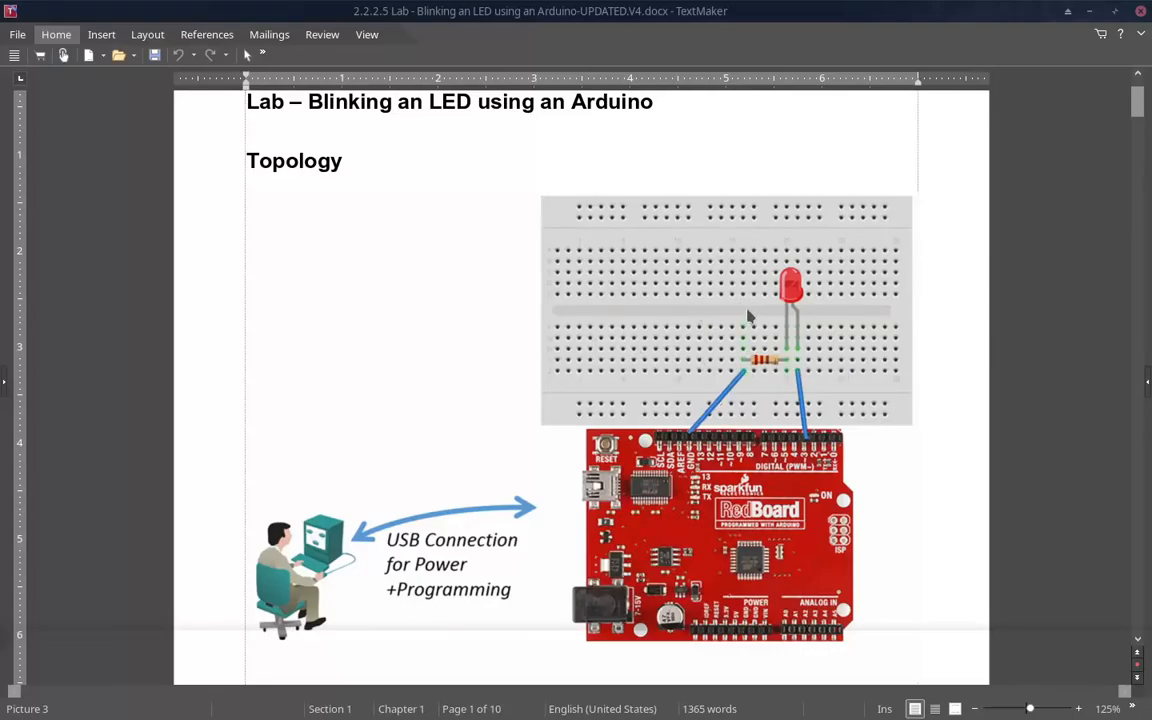
{"action": "mouse_move", "coordinate": [750, 285]}
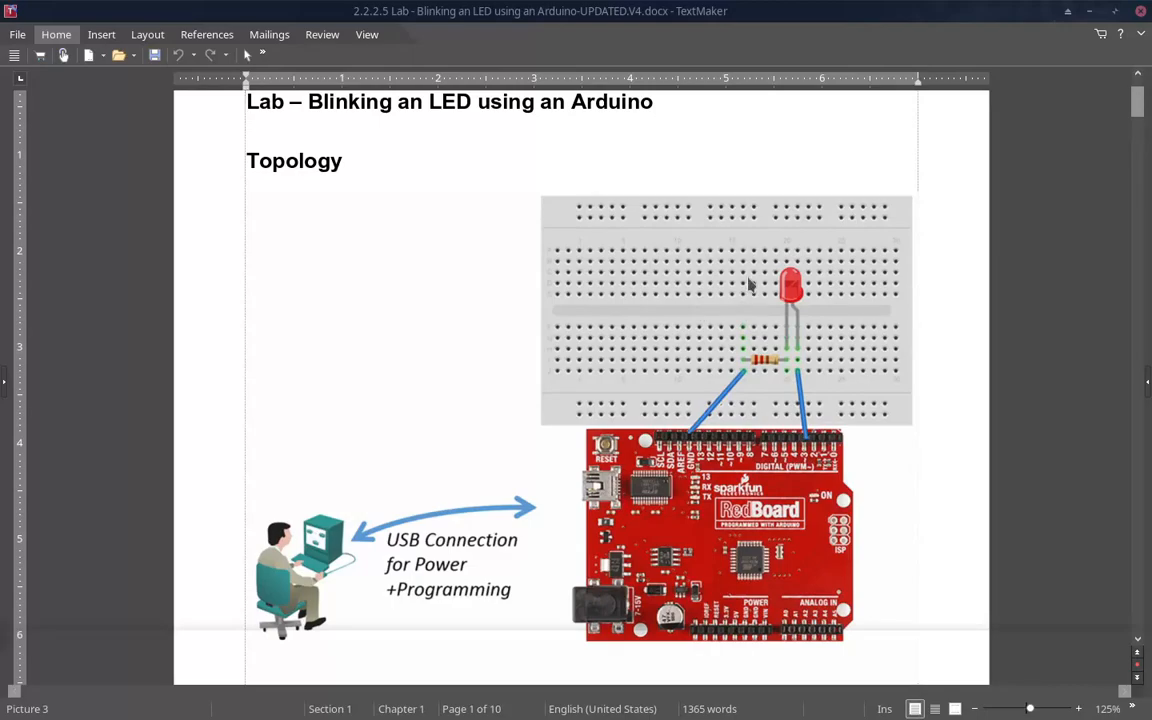
{"action": "mouse_move", "coordinate": [745, 285]}
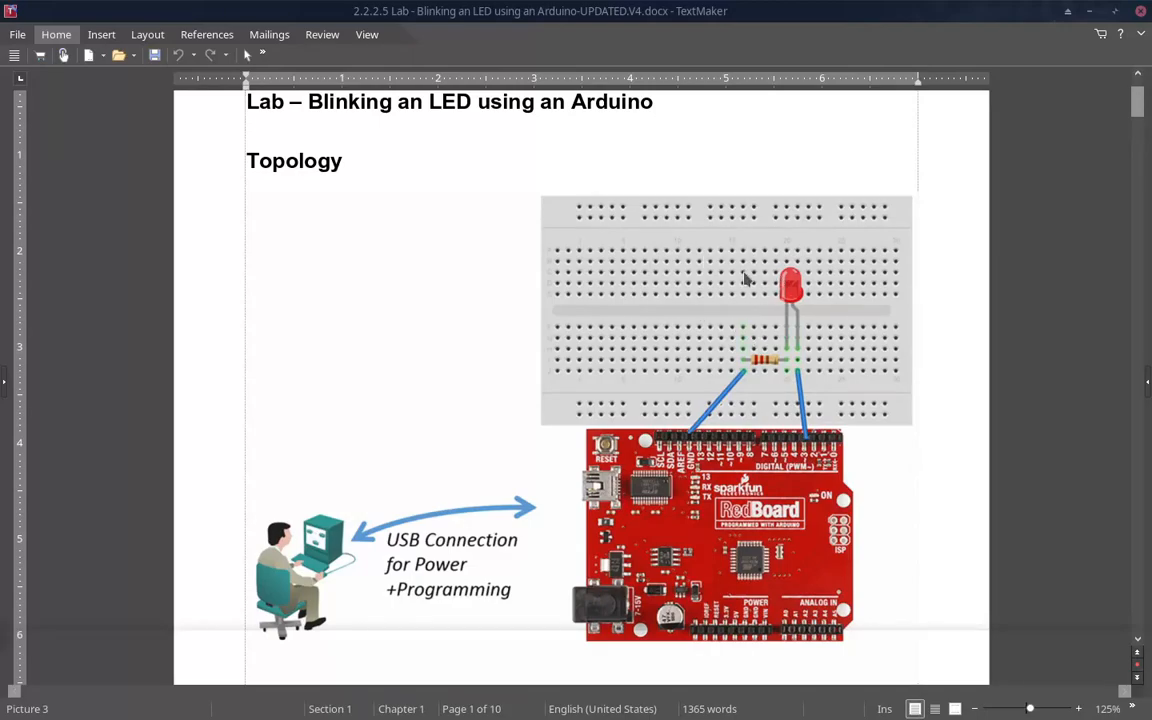
{"action": "mouse_move", "coordinate": [758, 381]}
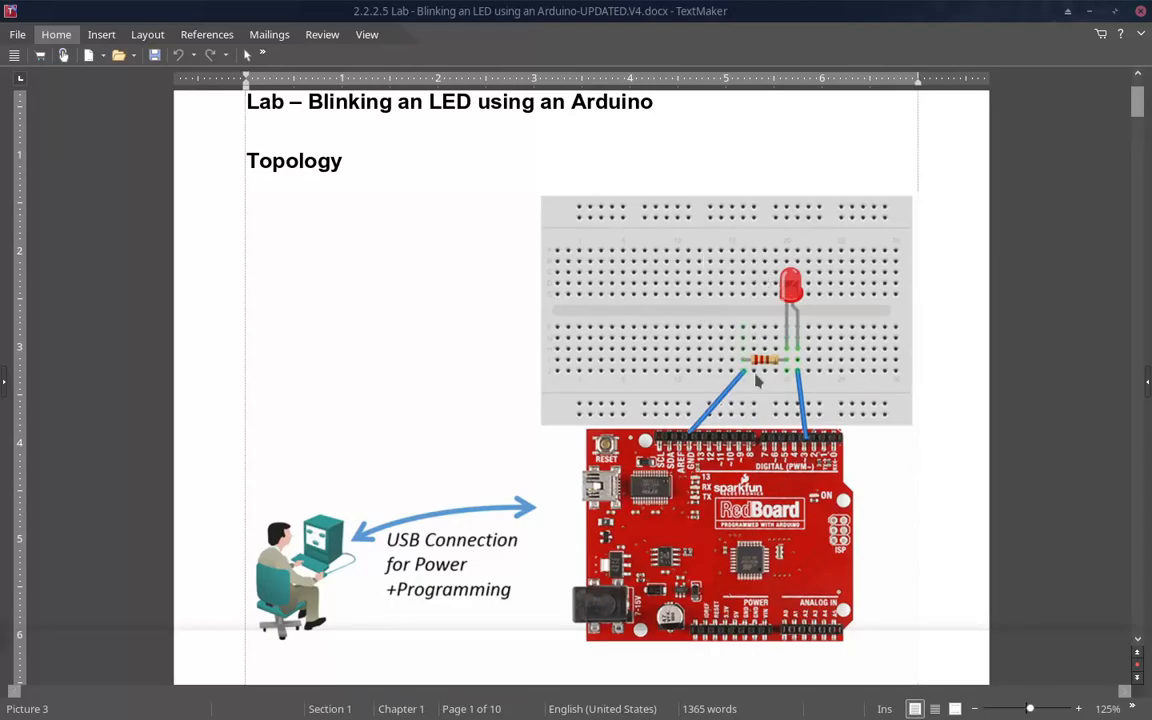
{"action": "mouse_move", "coordinate": [747, 345]}
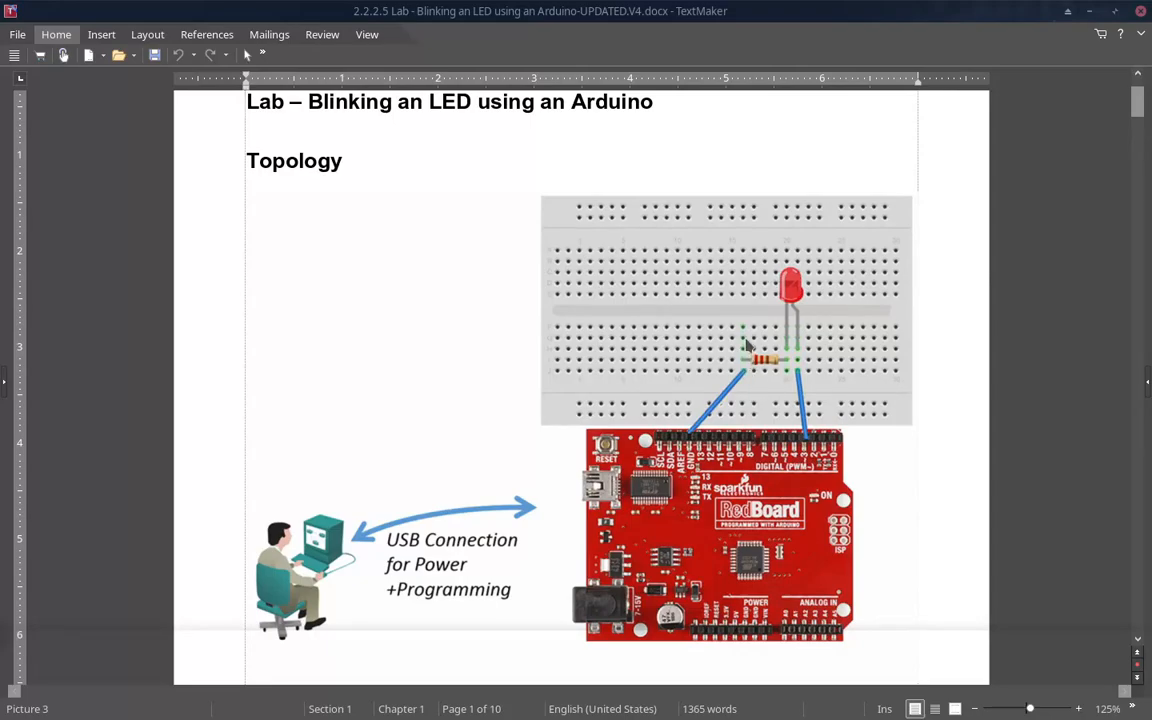
{"action": "mouse_move", "coordinate": [748, 378]}
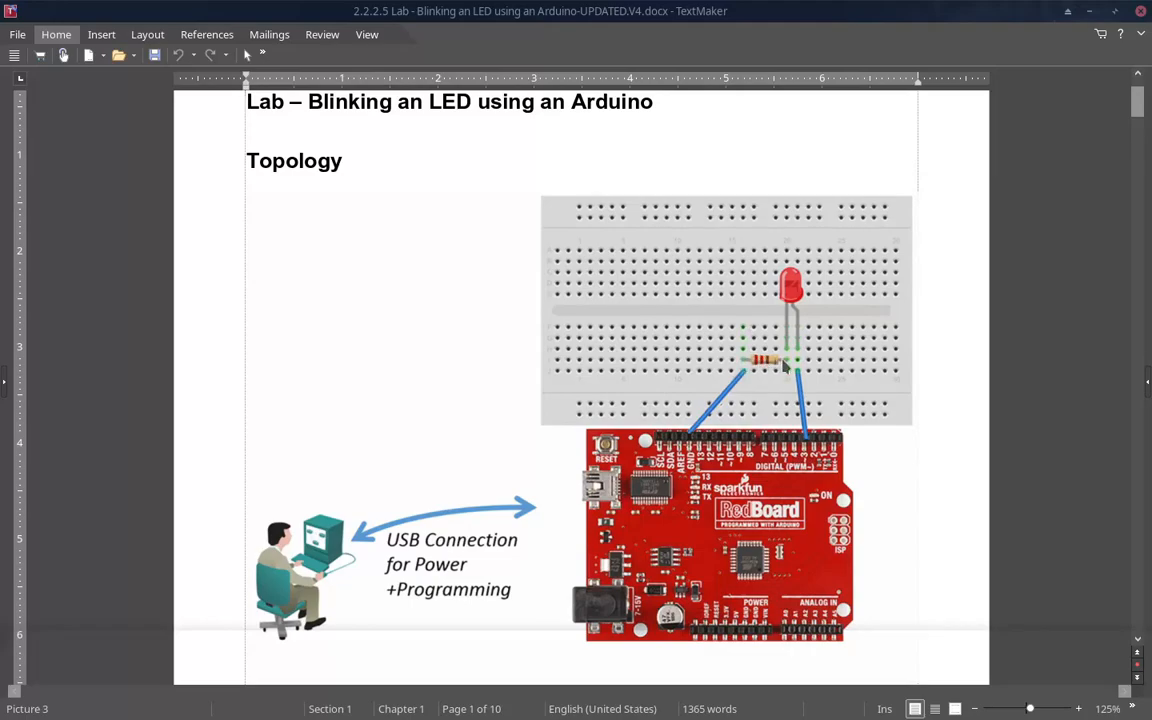
{"action": "mouse_move", "coordinate": [790, 367]}
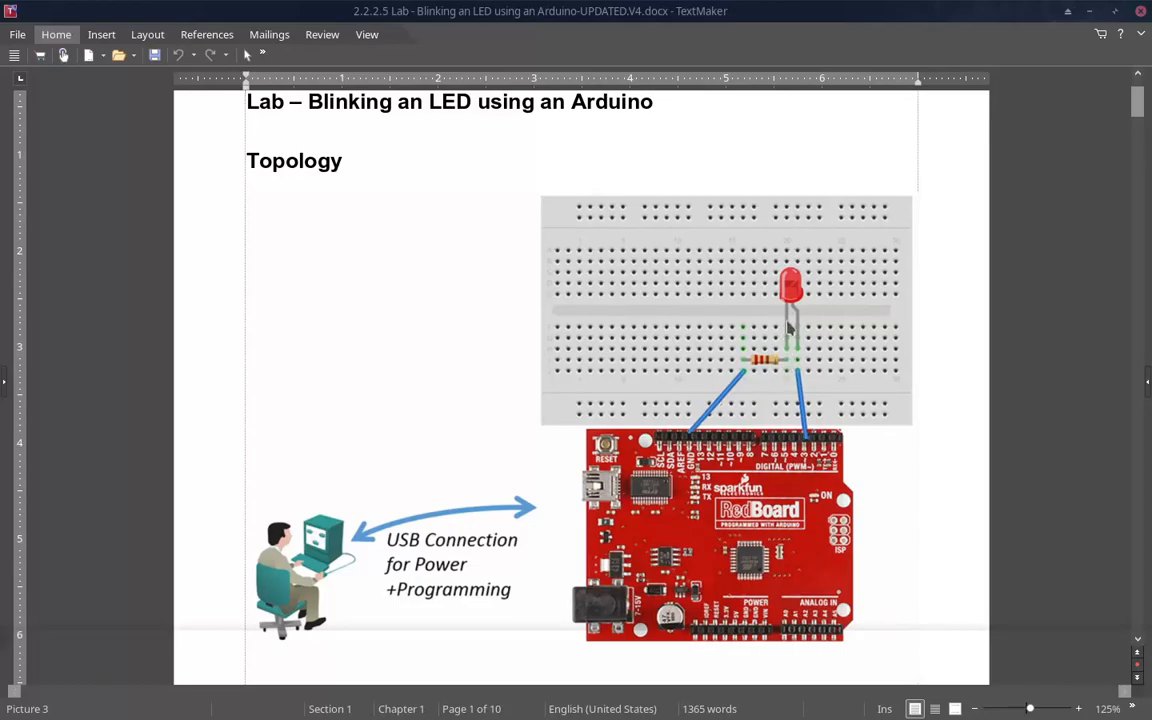
{"action": "mouse_move", "coordinate": [790, 346]}
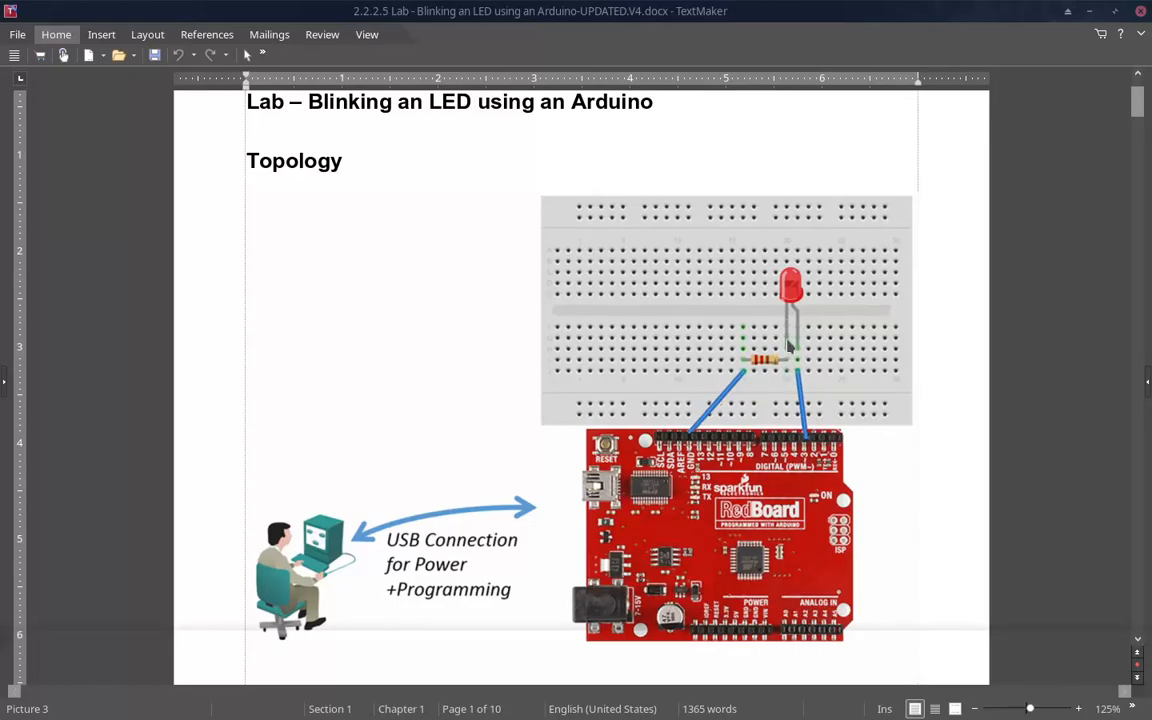
{"action": "mouse_move", "coordinate": [805, 323]}
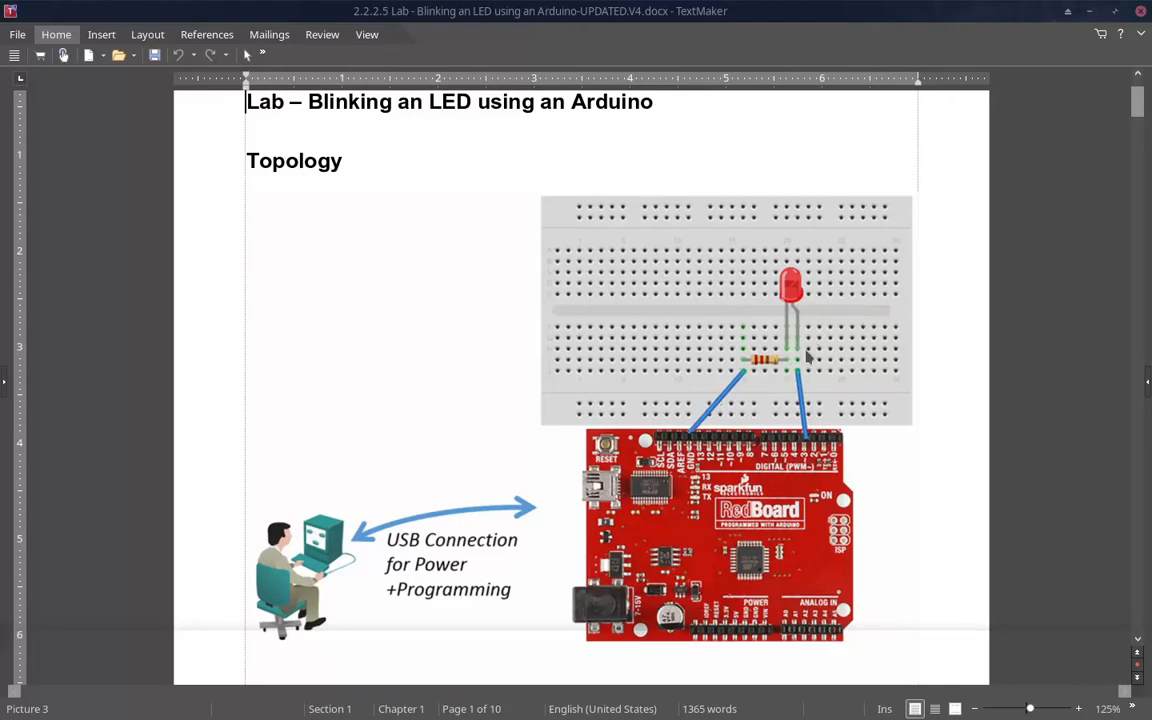
{"action": "mouse_move", "coordinate": [803, 375]}
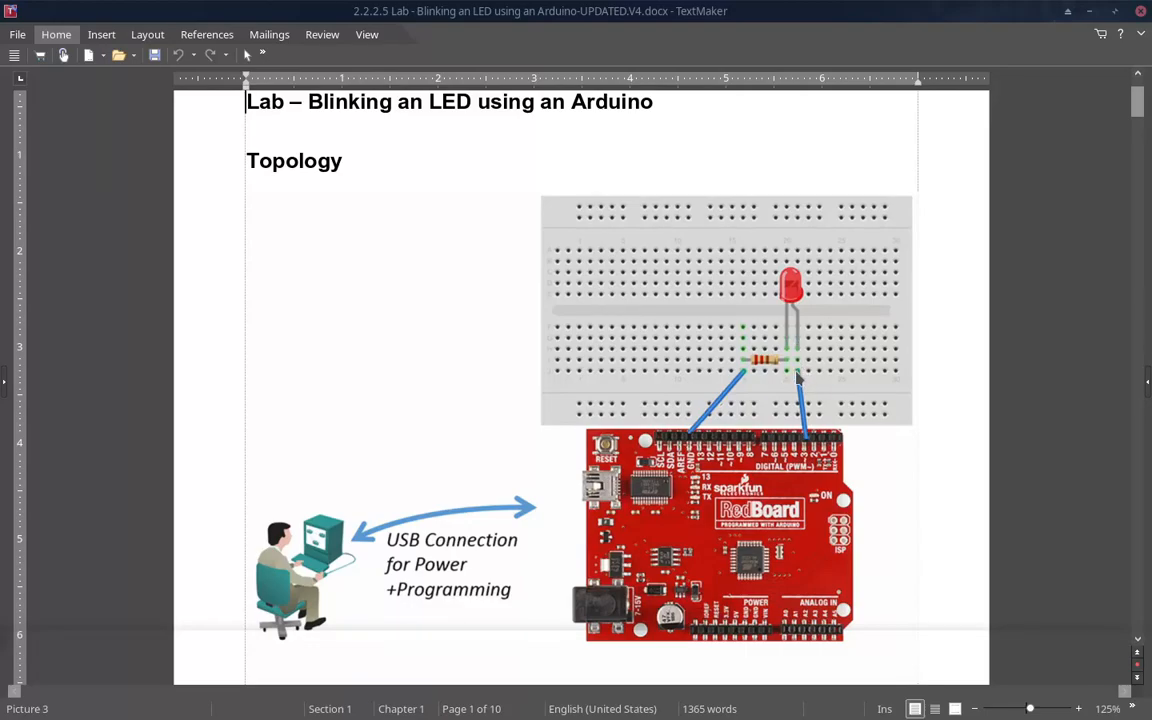
{"action": "mouse_move", "coordinate": [797, 378]}
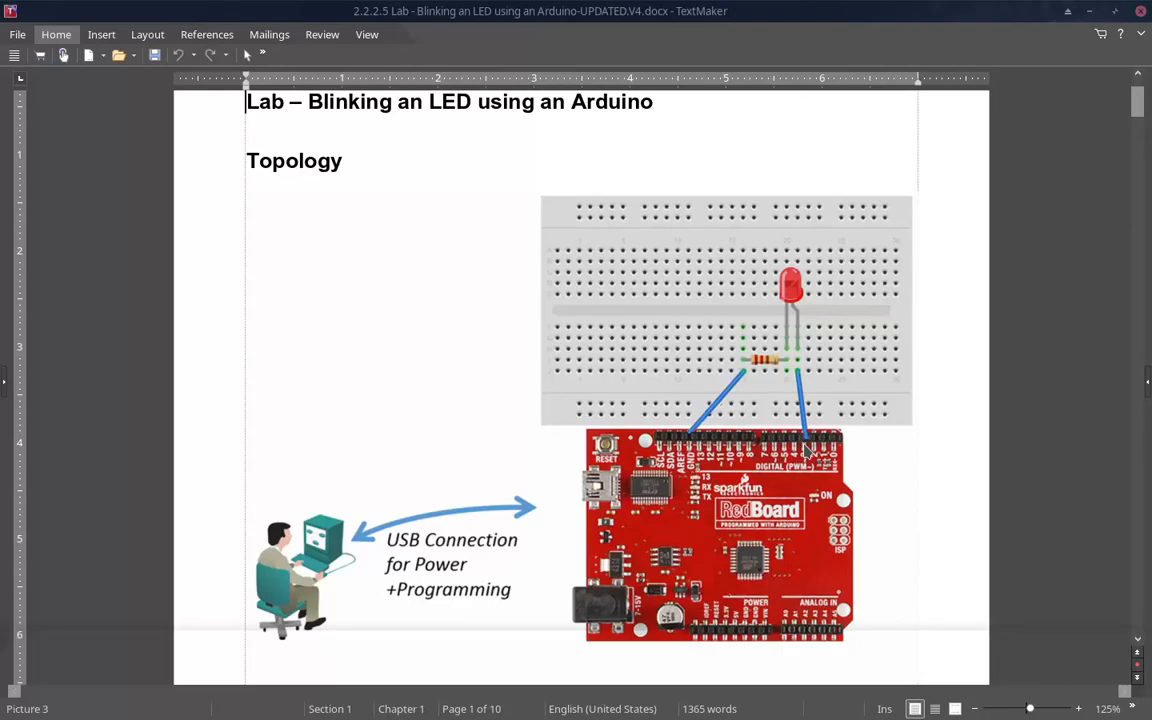
{"action": "mouse_move", "coordinate": [752, 444]}
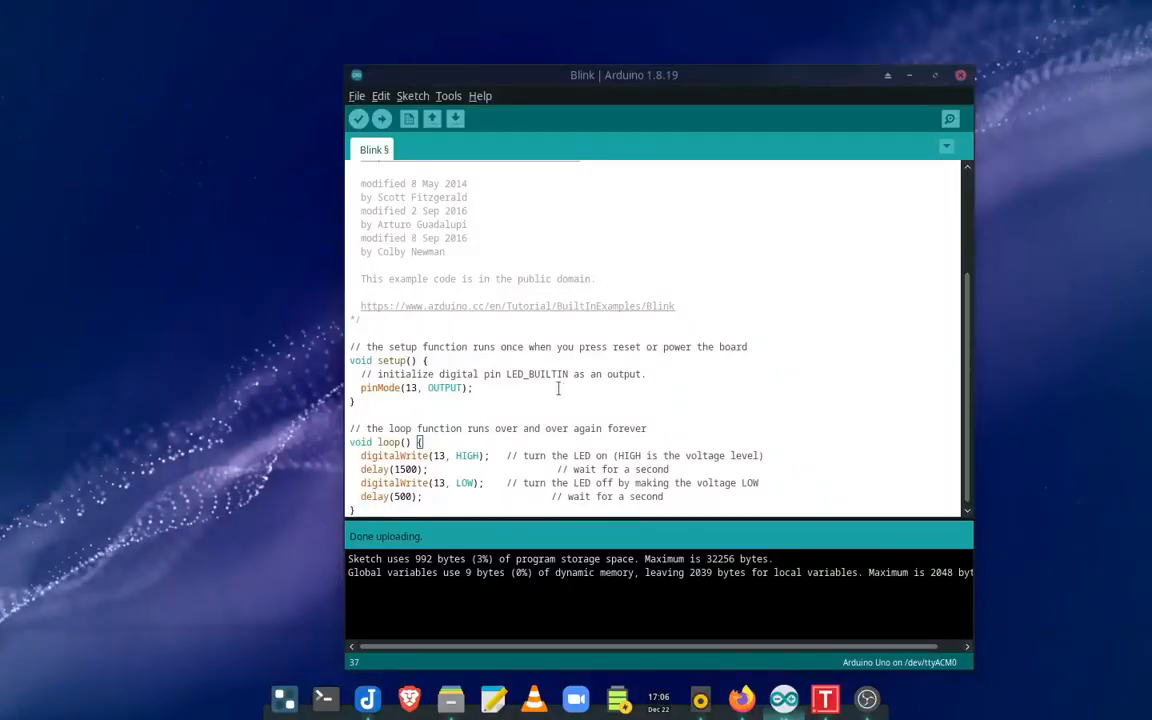
{"action": "mouse_move", "coordinate": [420, 388]}
{"action": "type", "text": "10"}
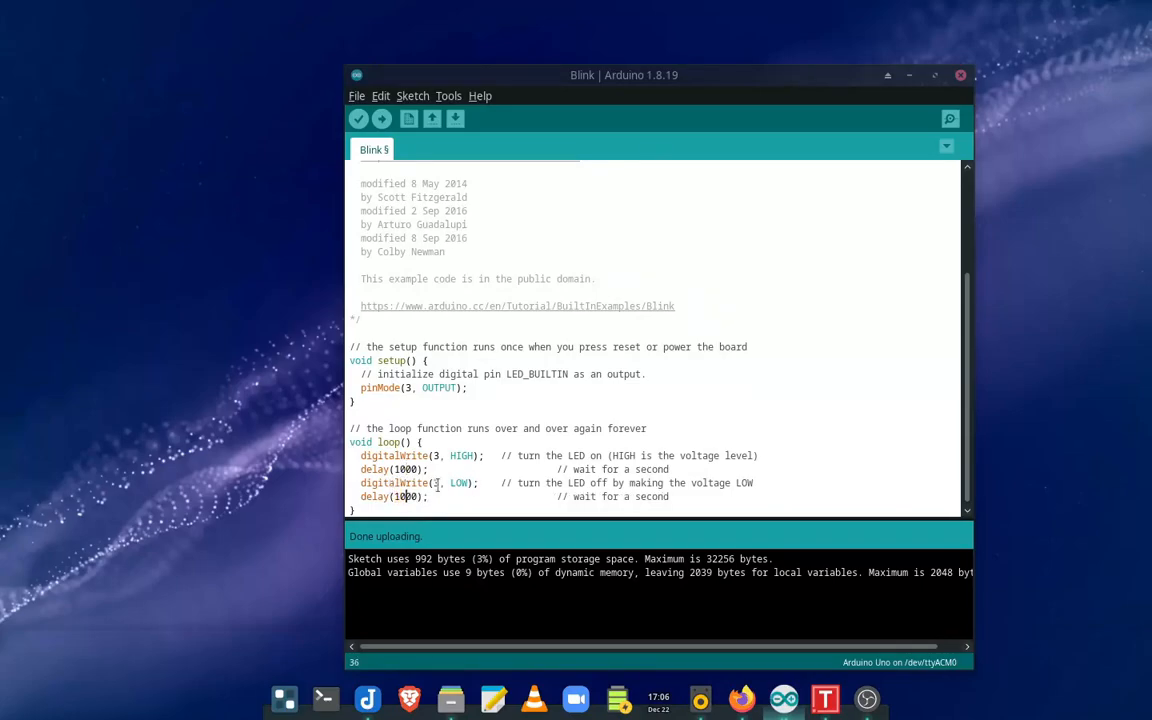
Step: Verify that the pin 3, 1000 ms Blink sketch compiles without errors
{"action": "left_click", "coordinate": [403, 387]}
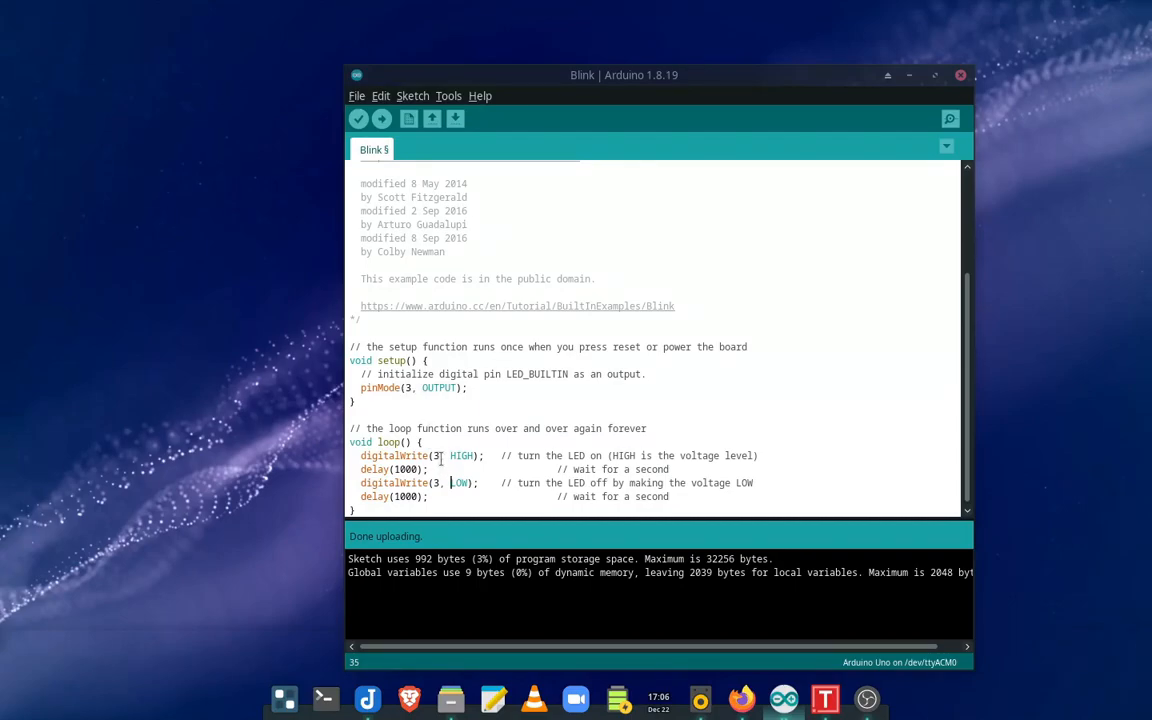
{"action": "mouse_move", "coordinate": [358, 119]}
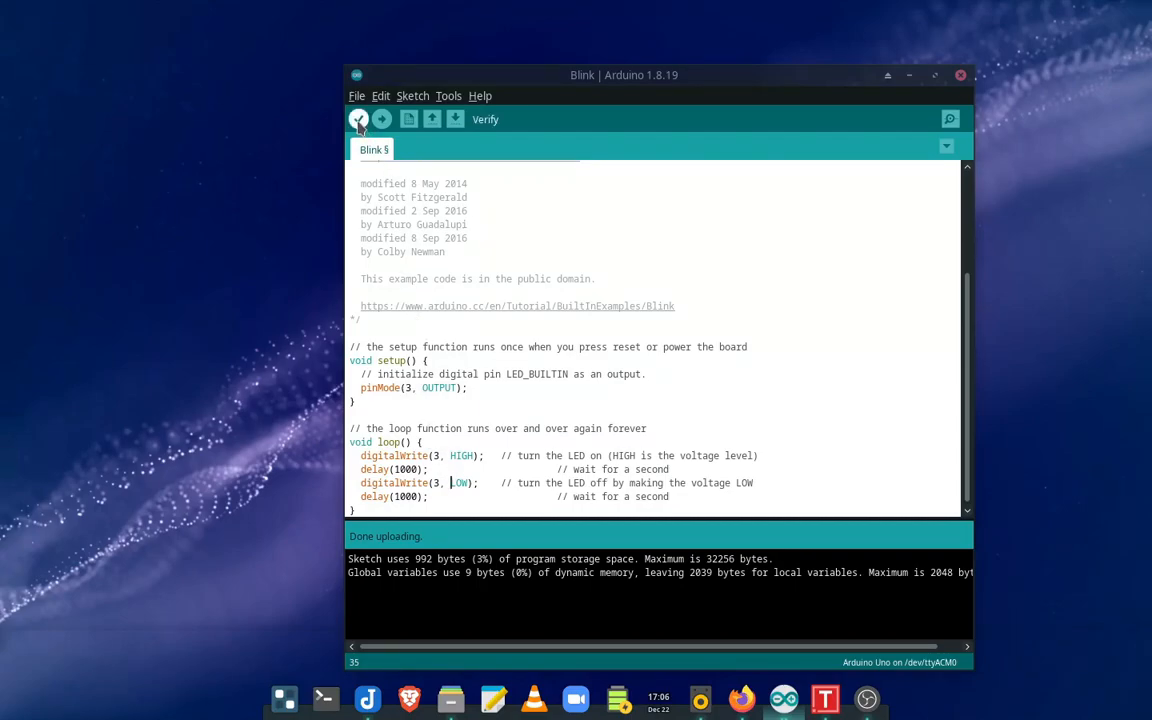
{"action": "left_click", "coordinate": [358, 119]}
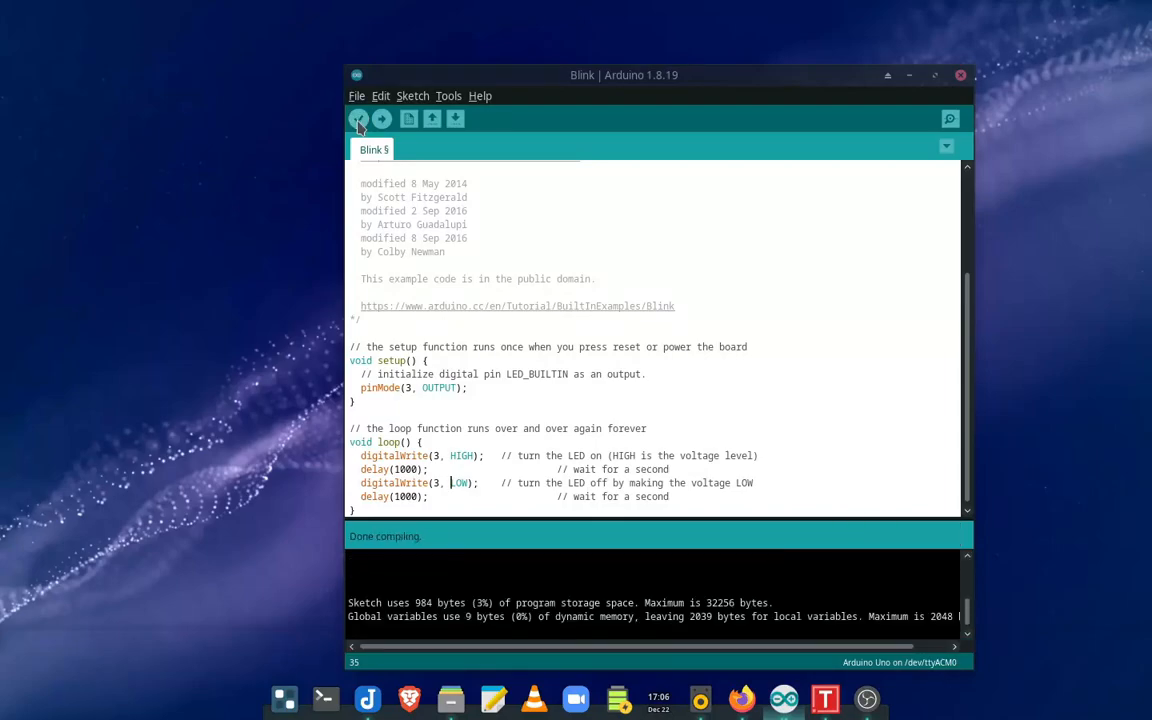